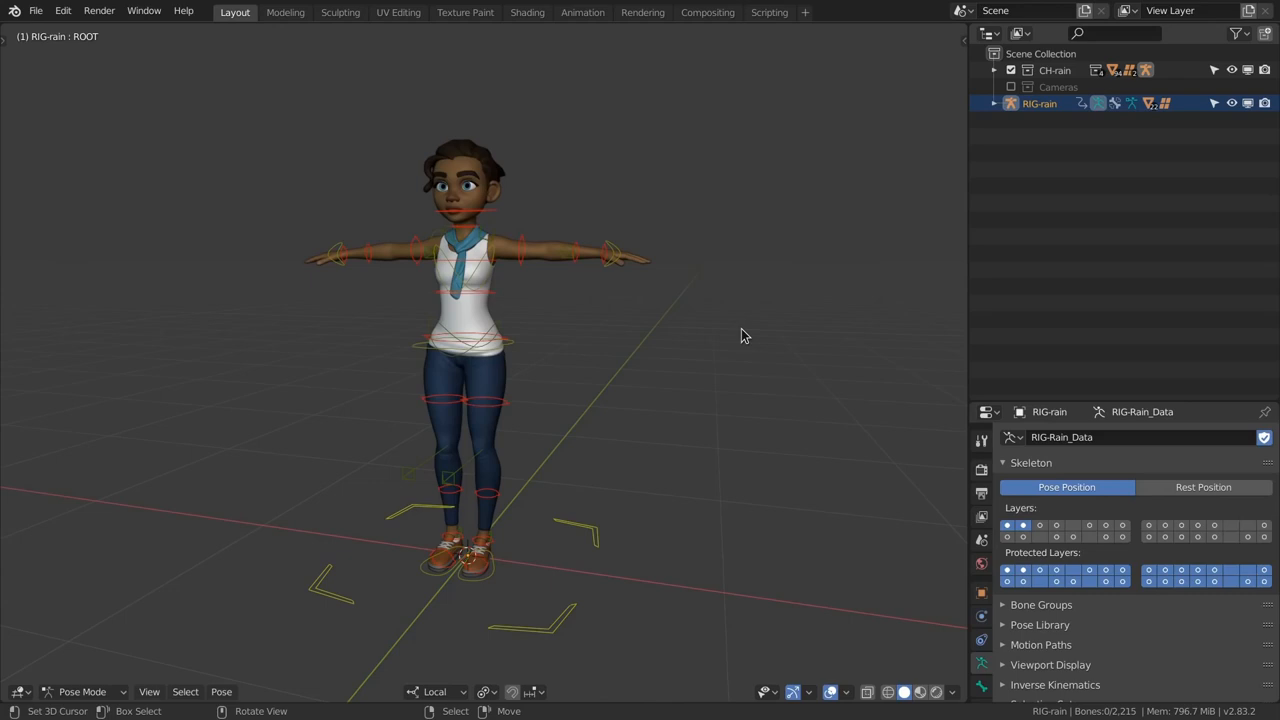
Step: Open the CloudRig sidebar, test Rain's legs, hair and scarf outfit toggles, then expand Layers
{"action": "key", "text": "N"}
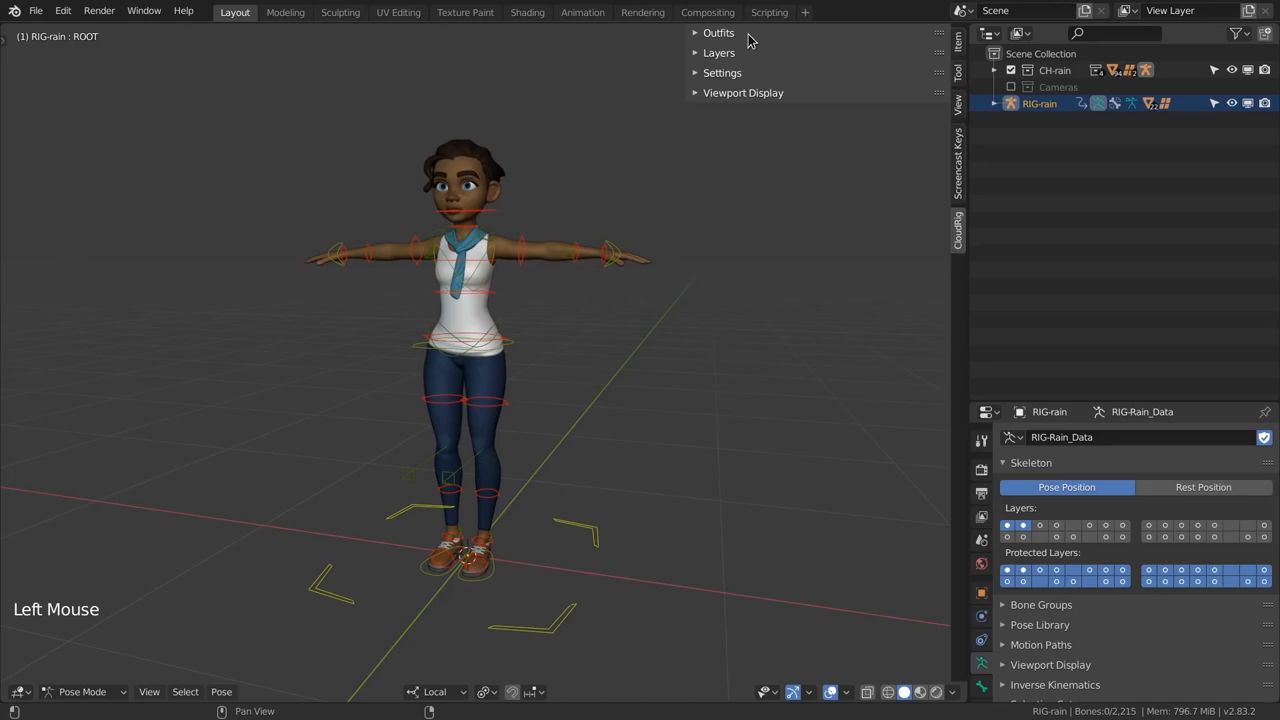
{"action": "left_click", "coordinate": [717, 33]}
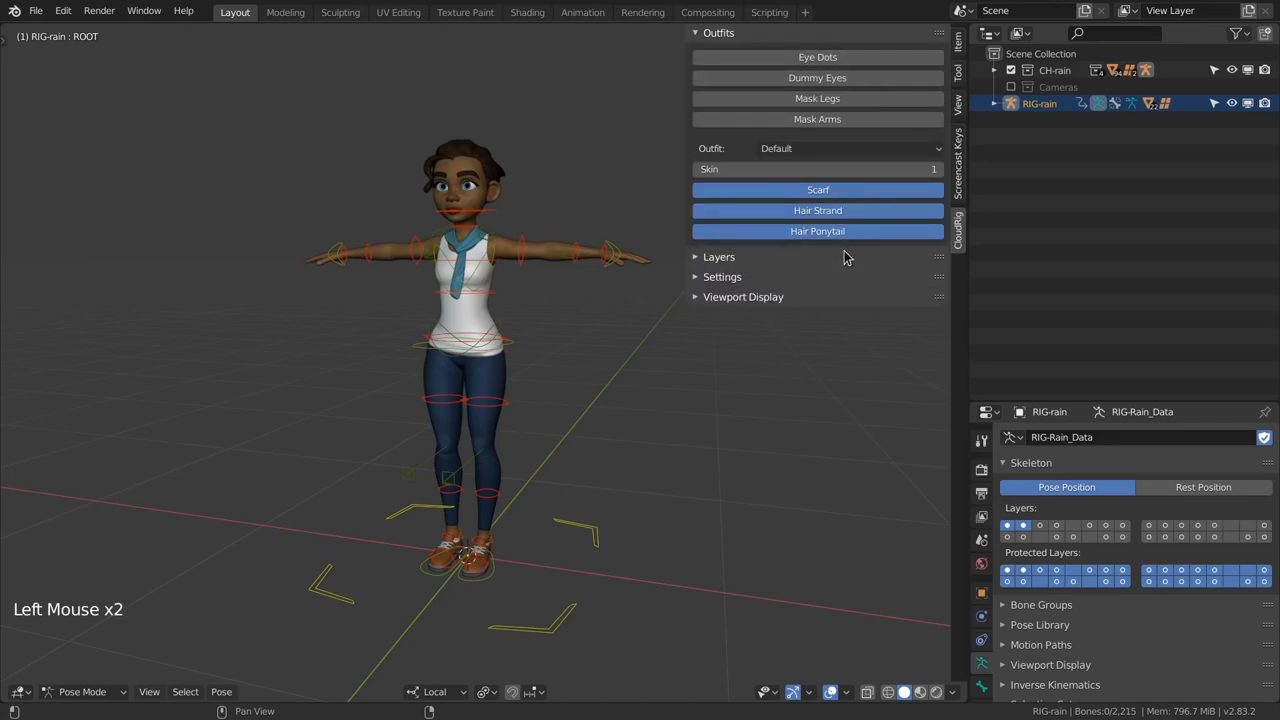
{"action": "left_click", "coordinate": [816, 98]}
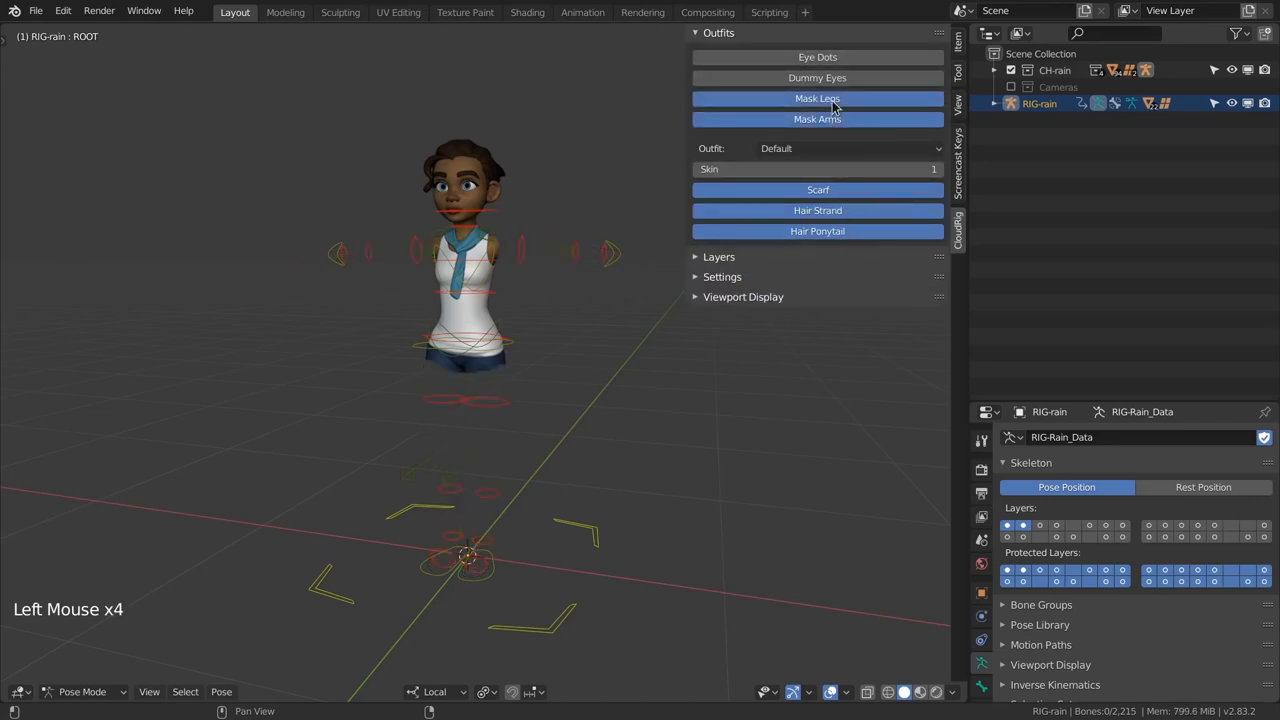
{"action": "left_click", "coordinate": [816, 98]}
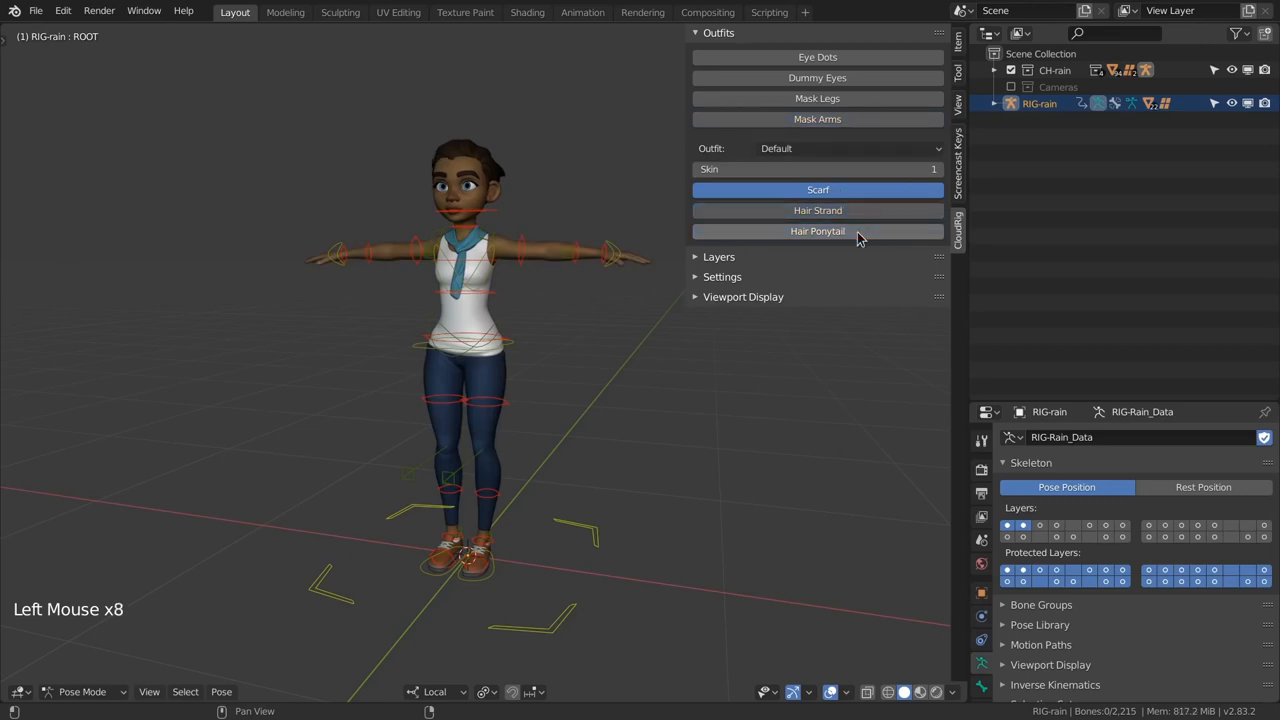
{"action": "left_click", "coordinate": [817, 210]}
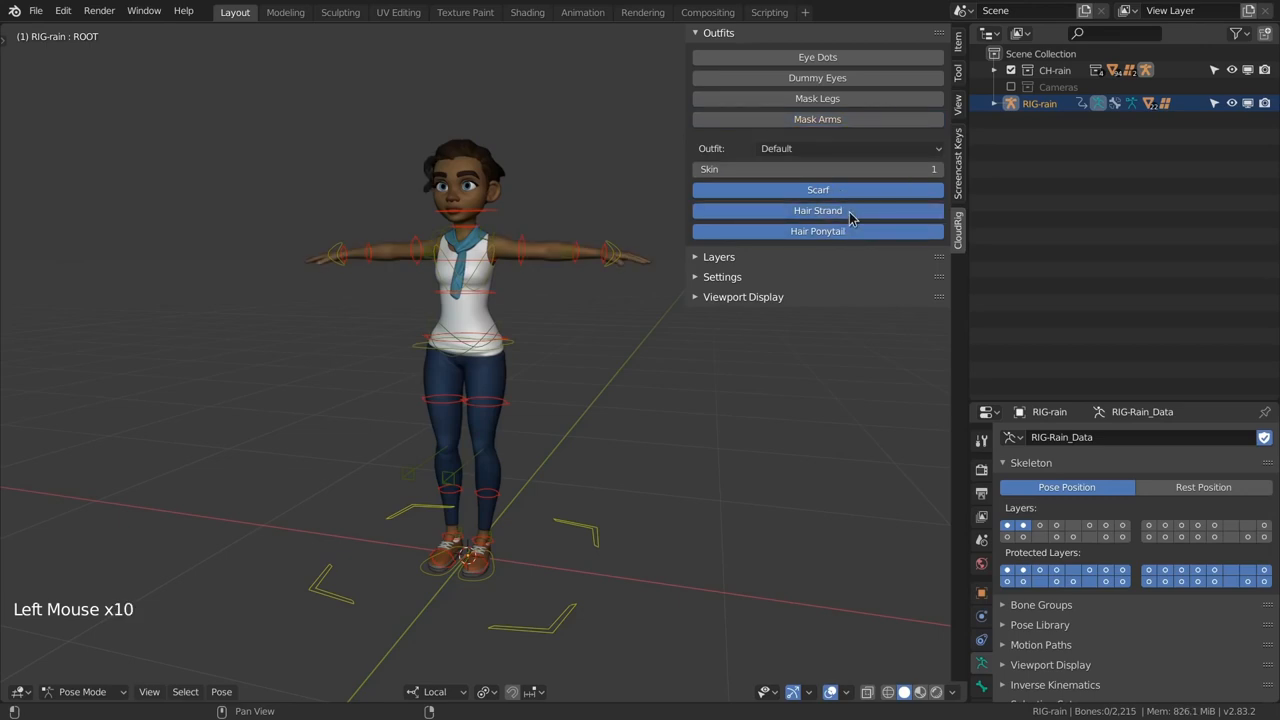
{"action": "left_click", "coordinate": [845, 148]}
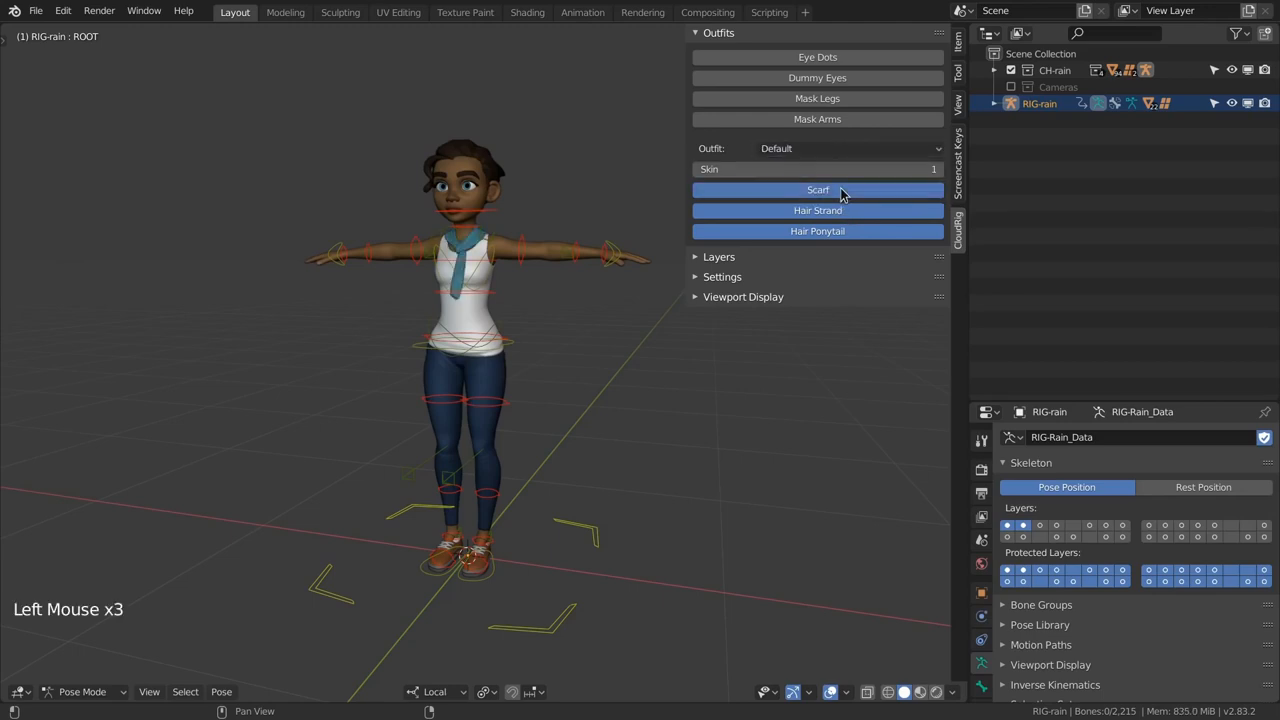
{"action": "left_click", "coordinate": [817, 190]}
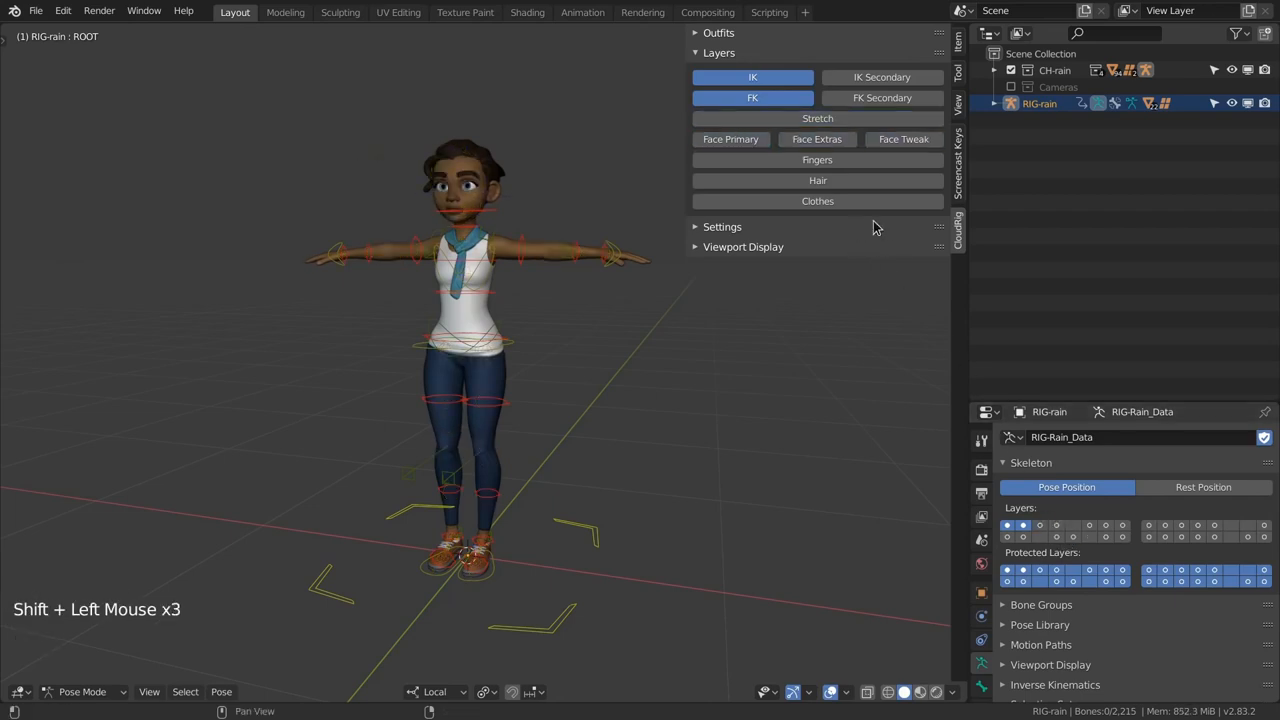
Step: Expand the Settings section of Rain's CloudRig panel
{"action": "left_click", "coordinate": [722, 72]}
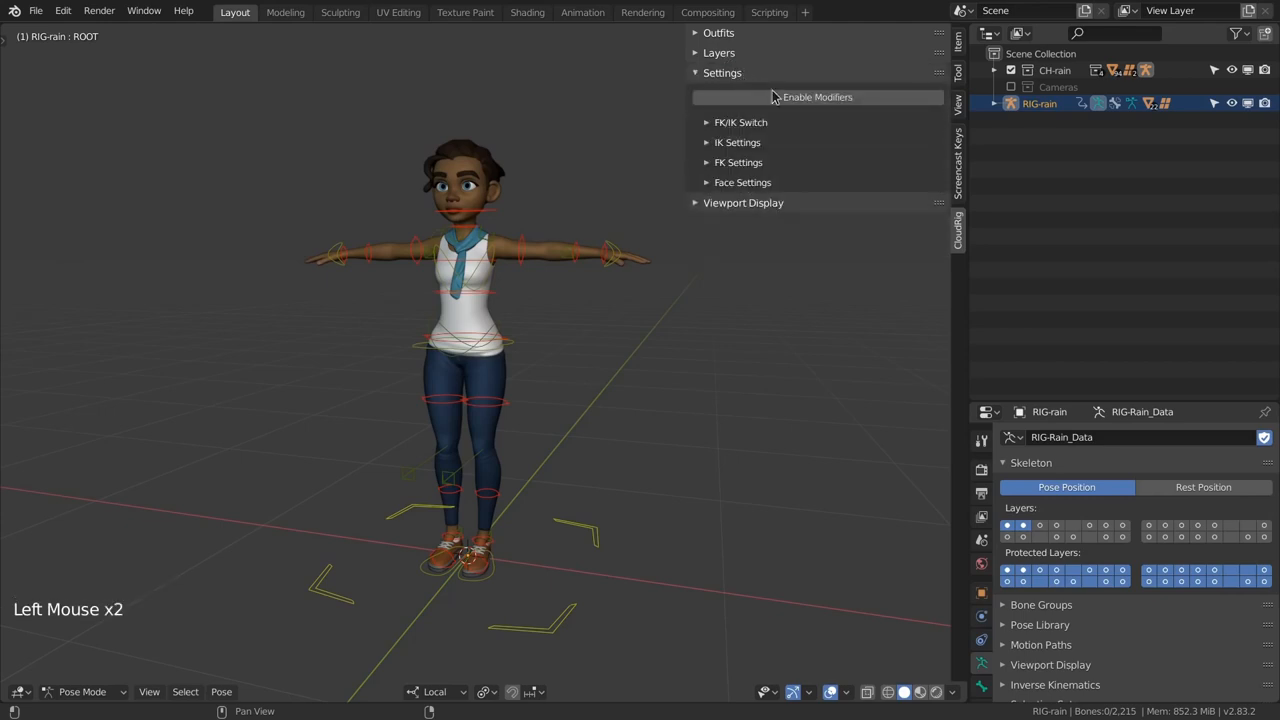
{"action": "mouse_move", "coordinate": [740, 162]}
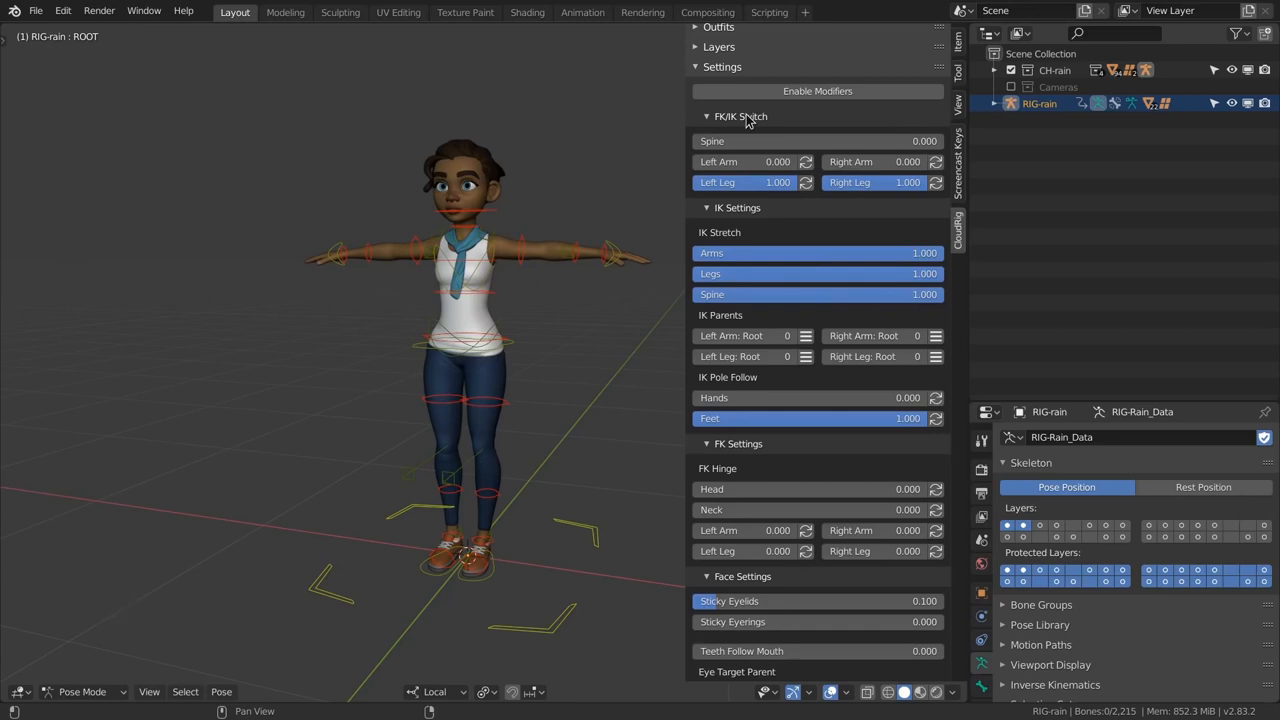
Step: Open the FK/IK Switch values and switch Rain's left arm to IK, repositioning the hand
{"action": "left_click", "coordinate": [707, 116]}
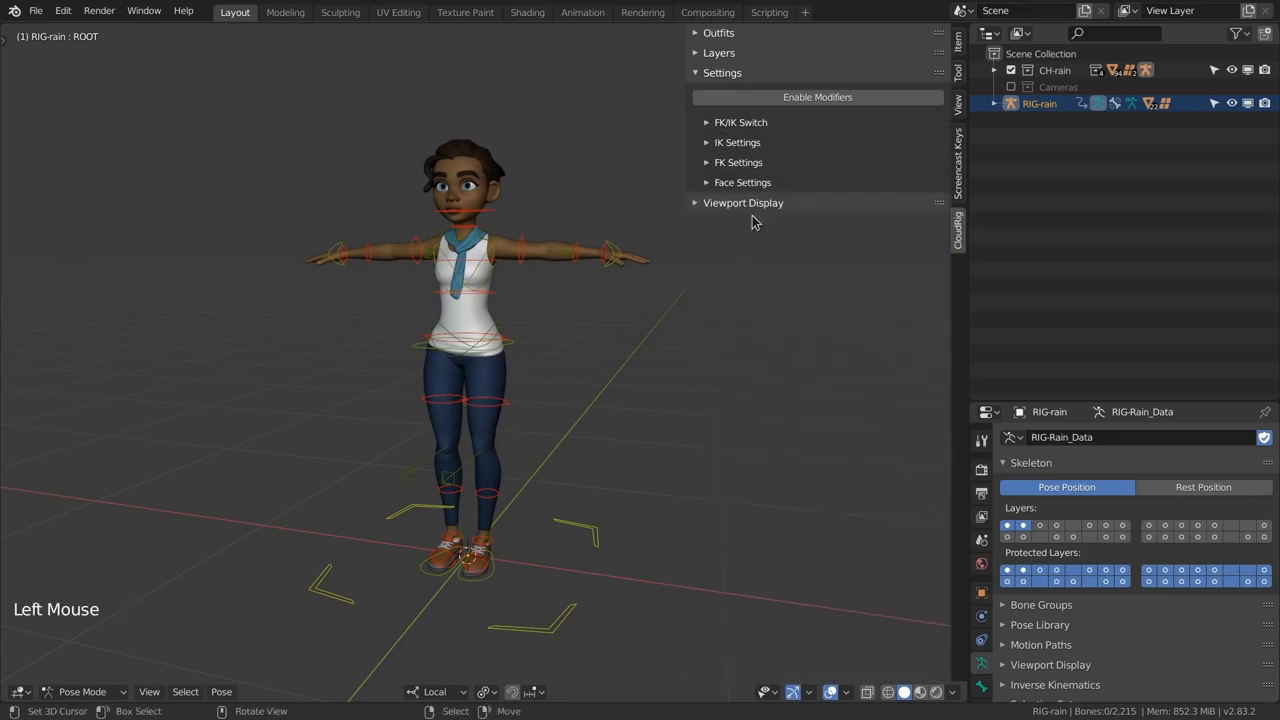
{"action": "left_click", "coordinate": [740, 122]}
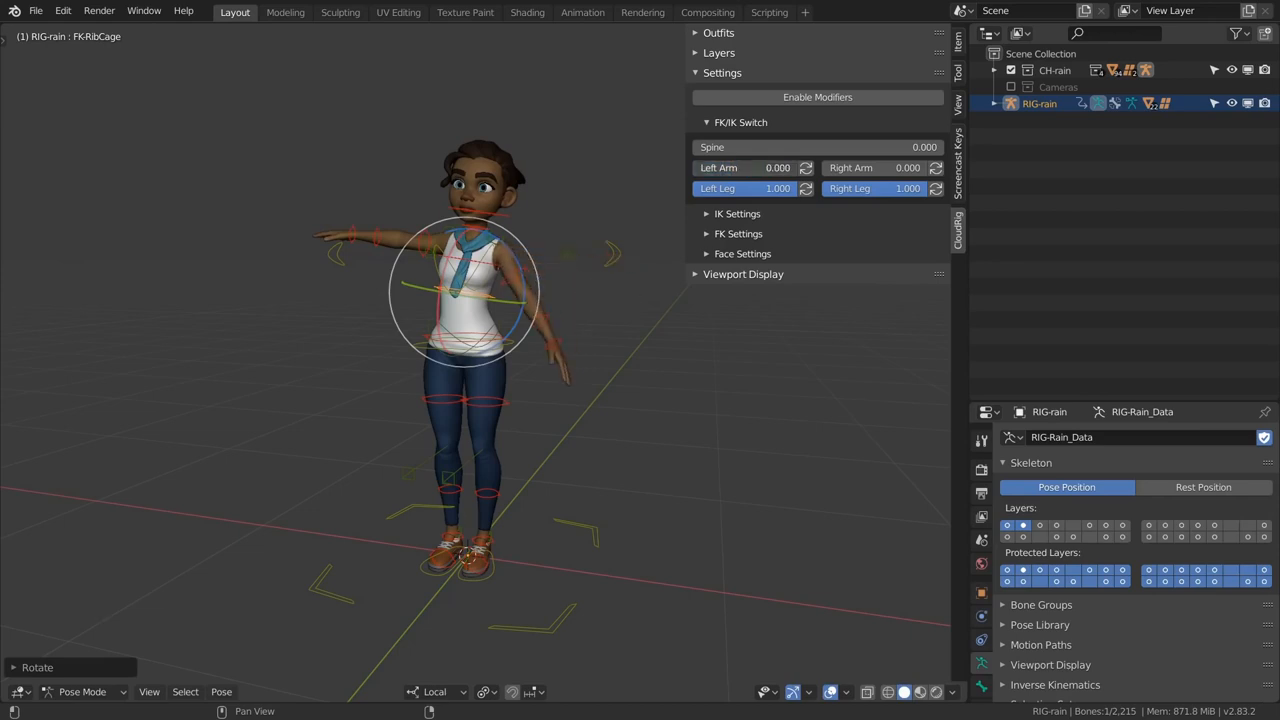
{"action": "left_click", "coordinate": [805, 167]}
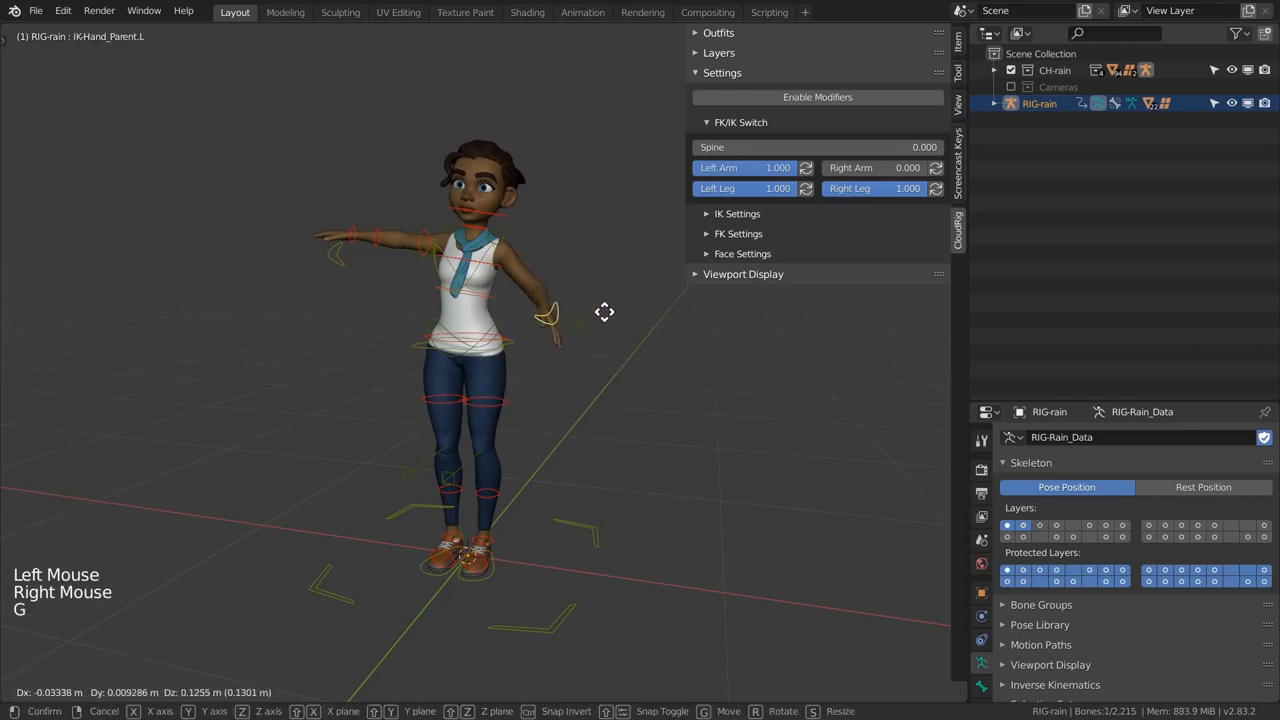
{"action": "left_click", "coordinate": [805, 167]}
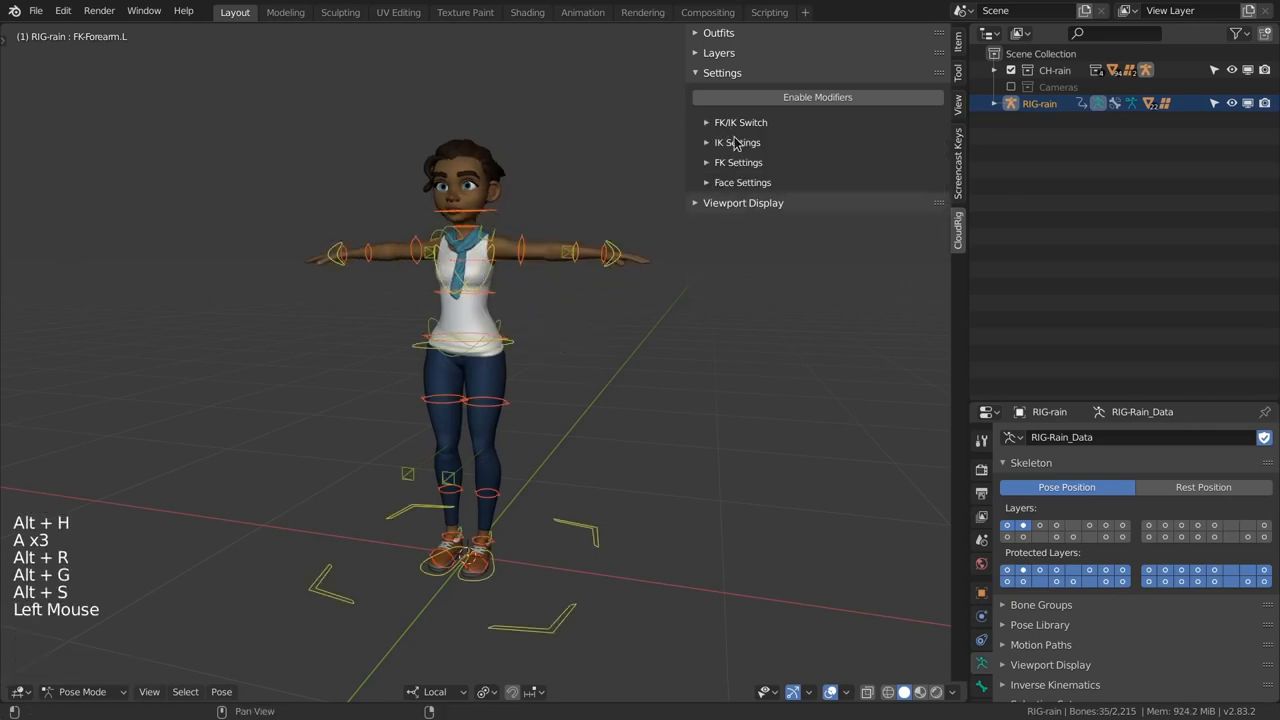
Step: Open IK Settings, test the left arm's IK parent with a rotated torso, and reset it to Root
{"action": "left_click", "coordinate": [734, 142]}
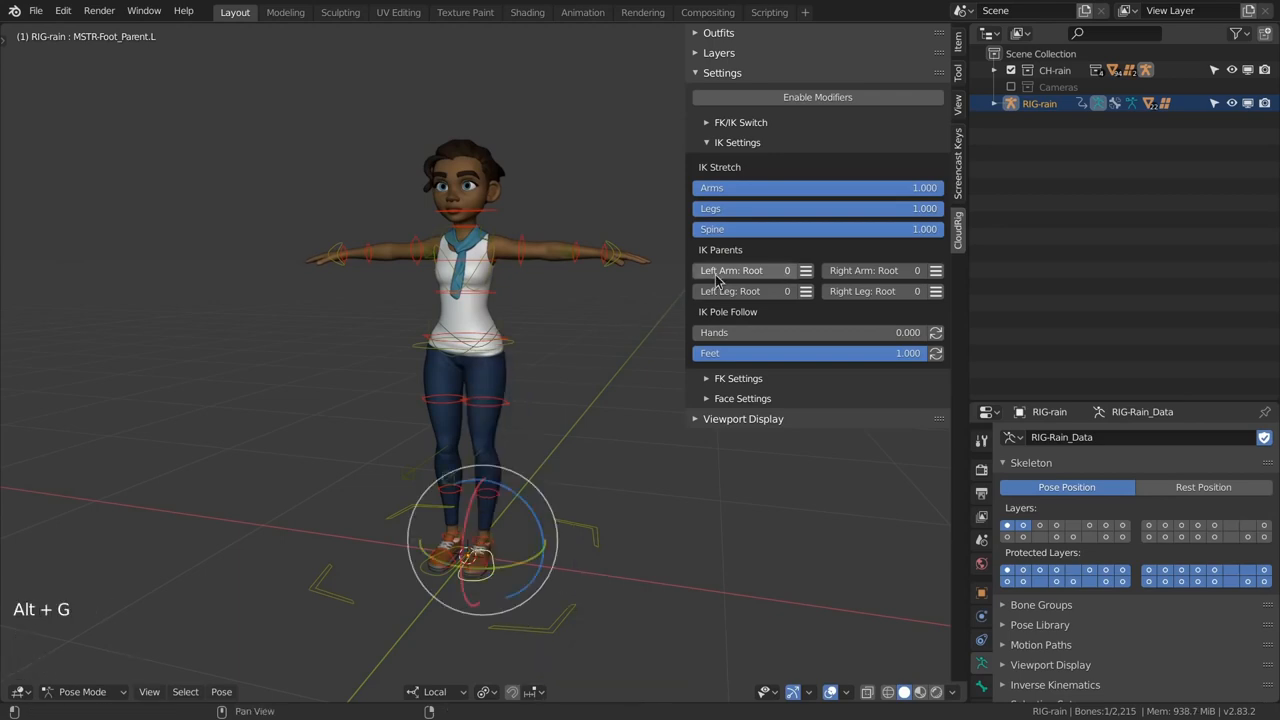
{"action": "left_click", "coordinate": [739, 122]}
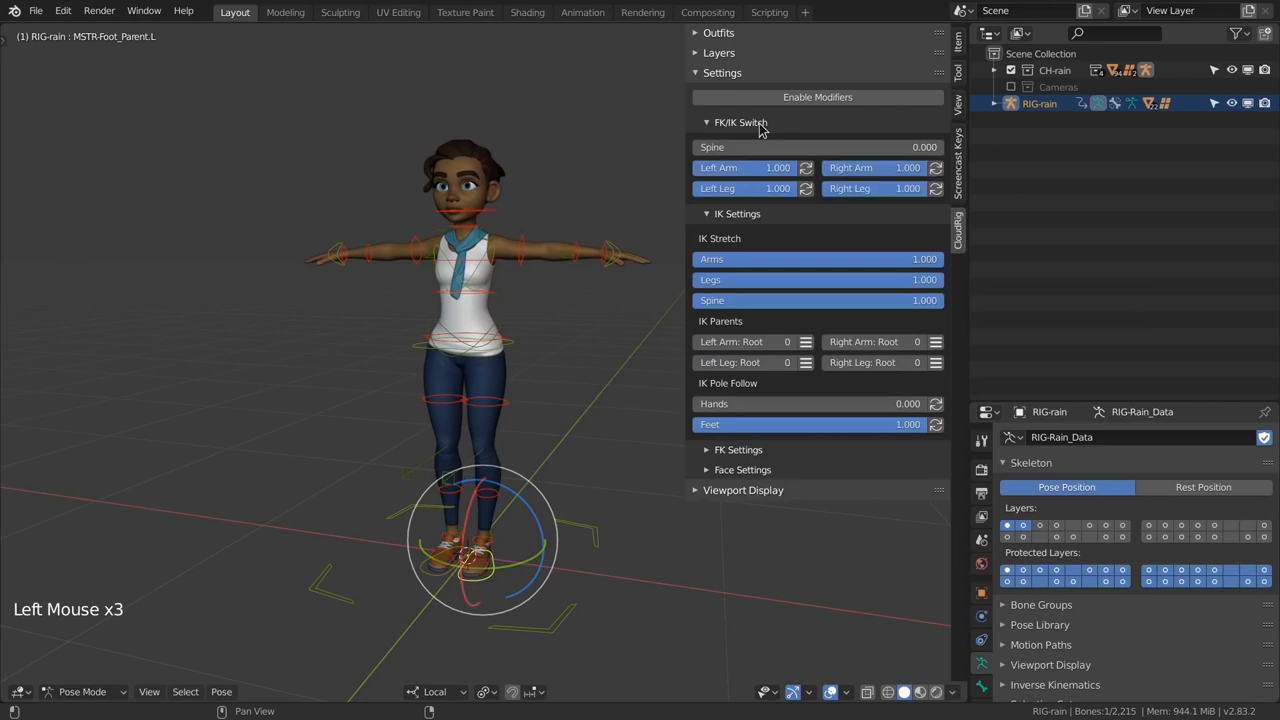
{"action": "left_click", "coordinate": [705, 122]}
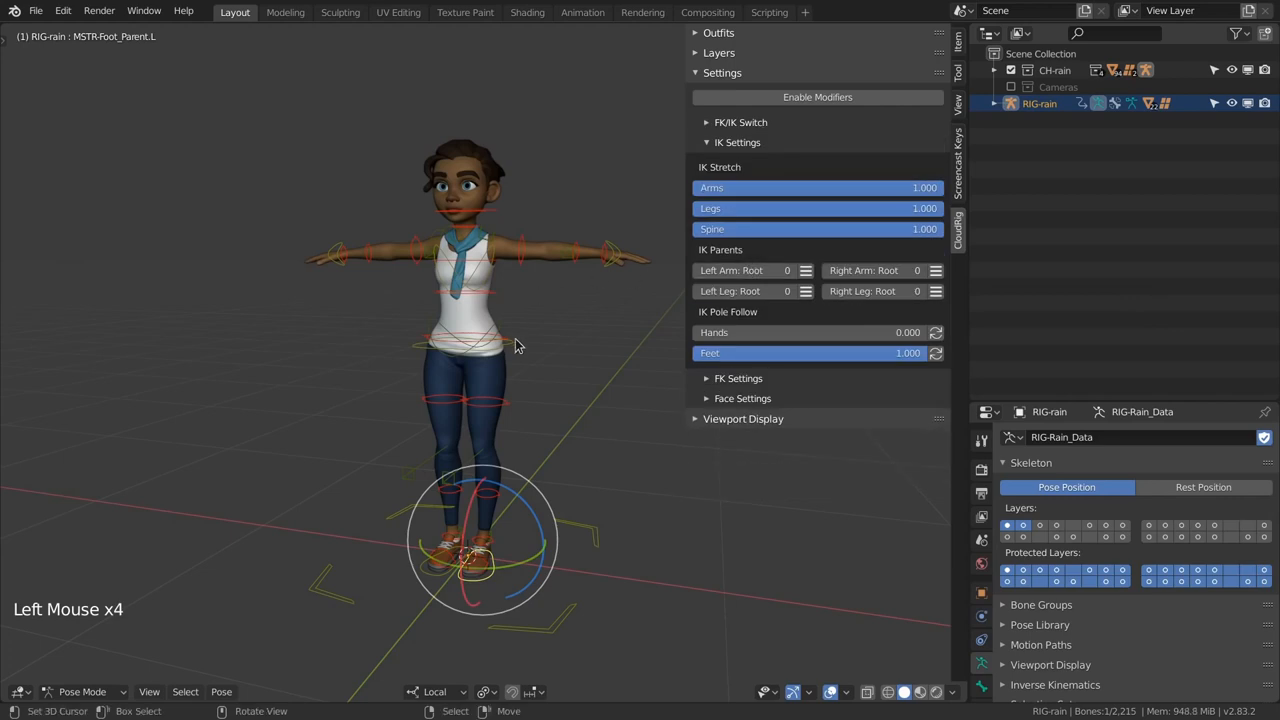
{"action": "key", "text": "r"}
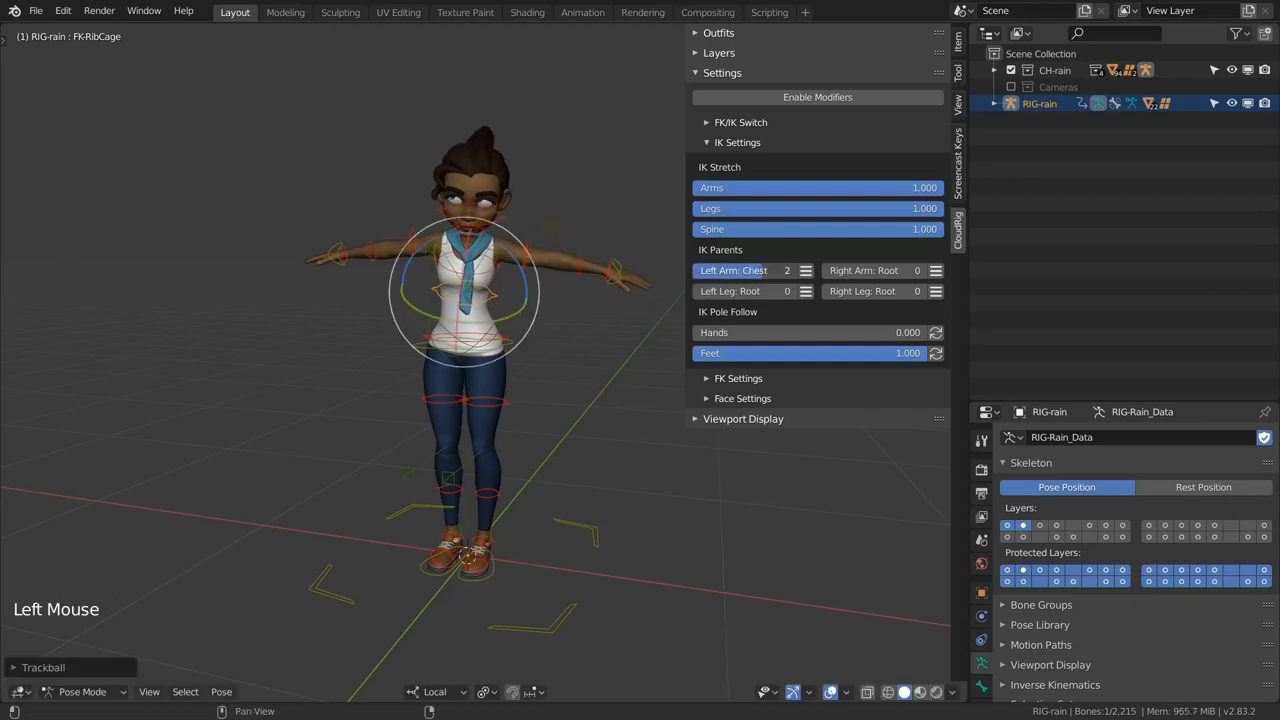
{"action": "left_click", "coordinate": [803, 270]}
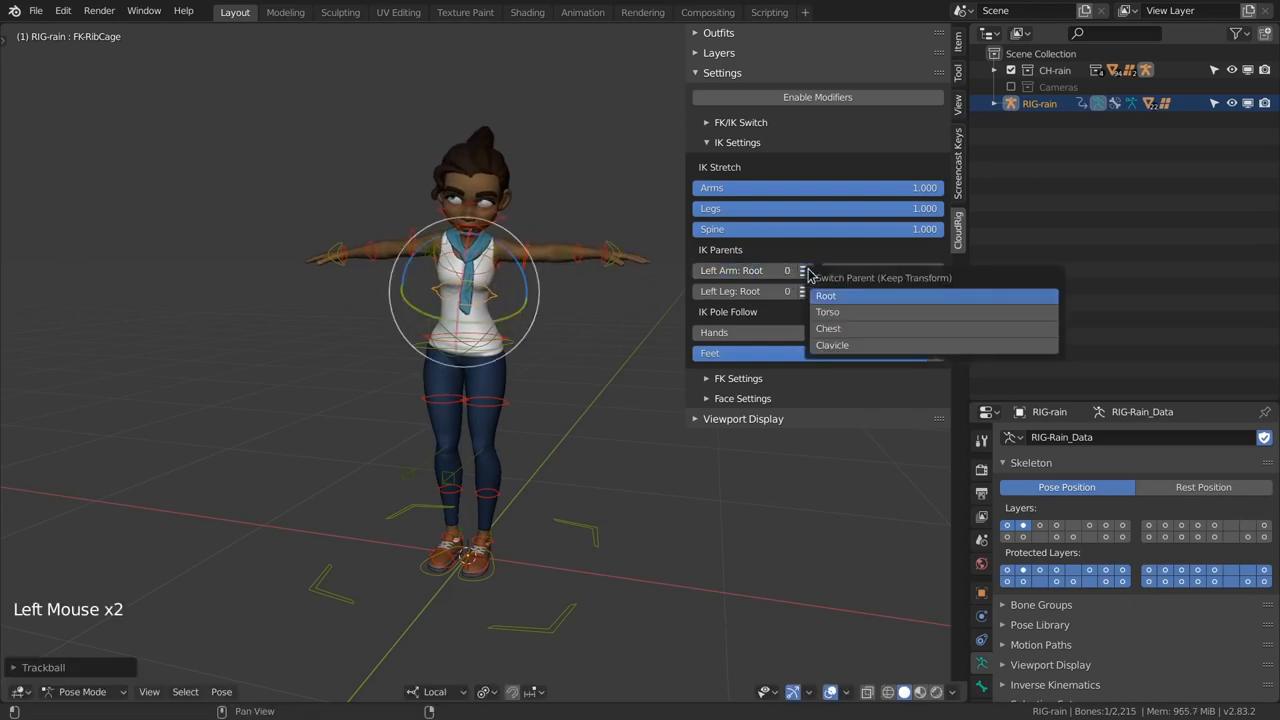
{"action": "left_click", "coordinate": [828, 328]}
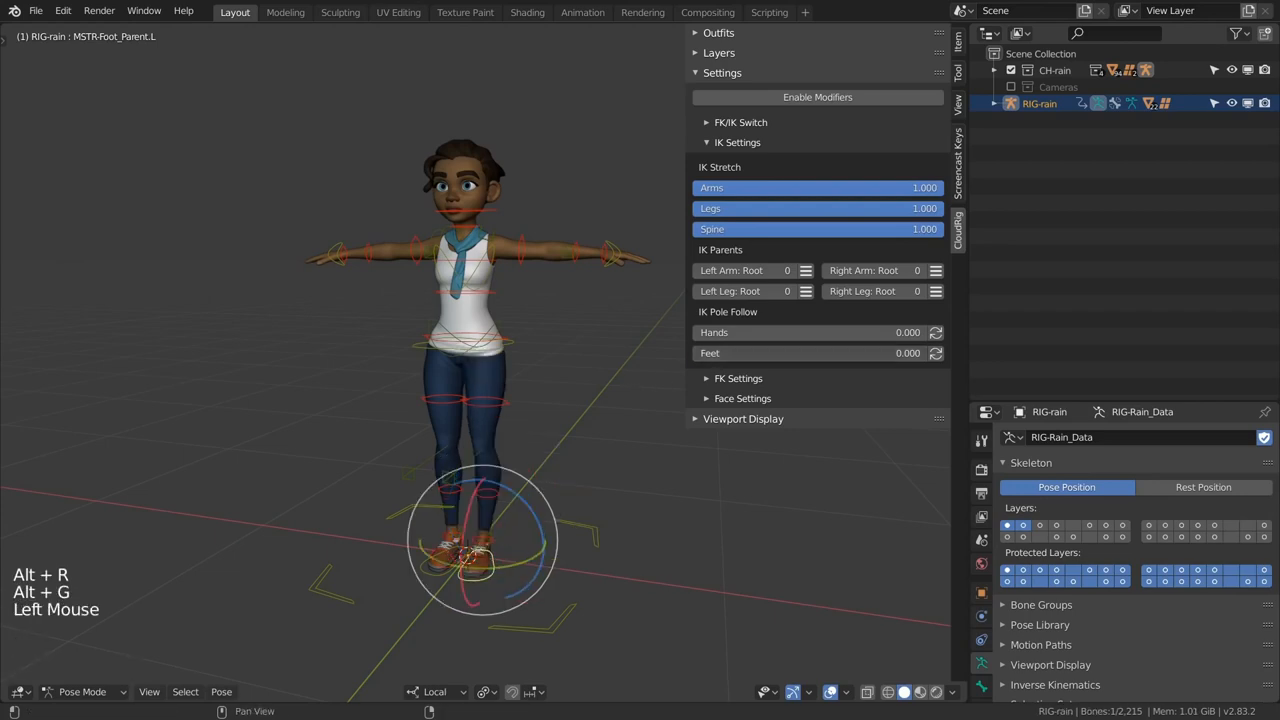
Step: Turn on FK hinge for the head in FK Settings, then collapse that subpanel
{"action": "left_click", "coordinate": [736, 162]}
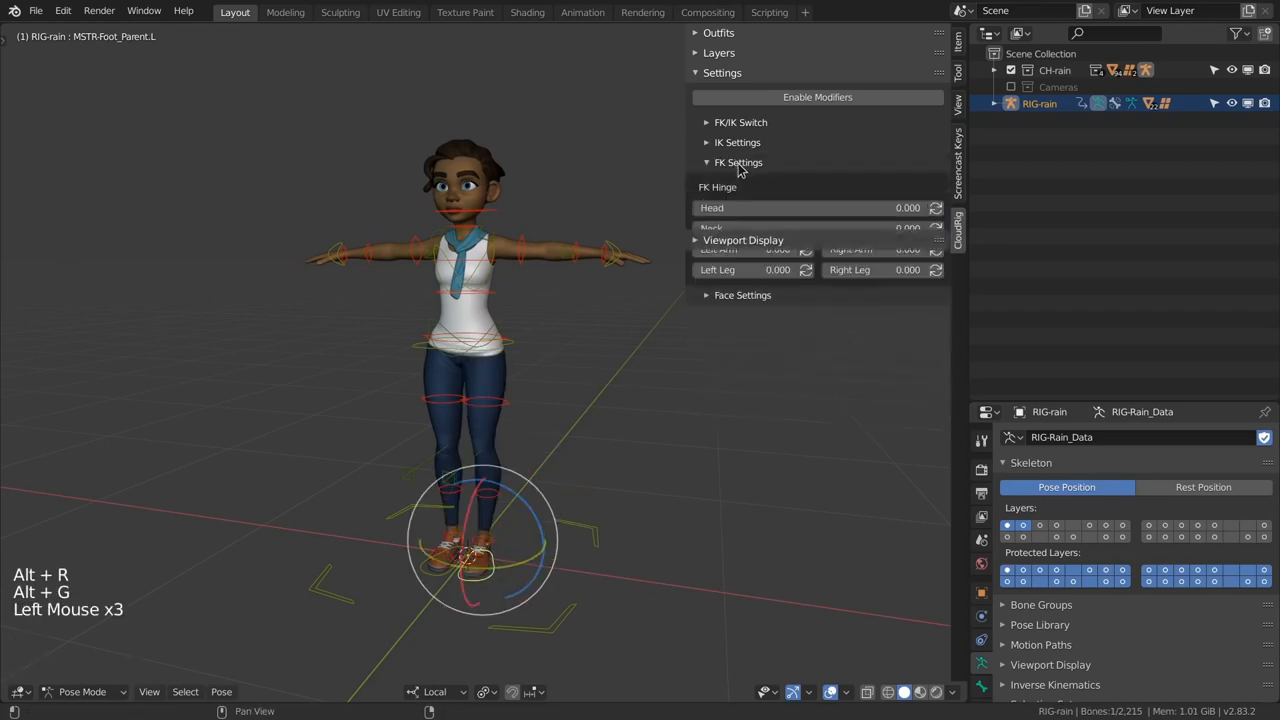
{"action": "left_click", "coordinate": [741, 122]}
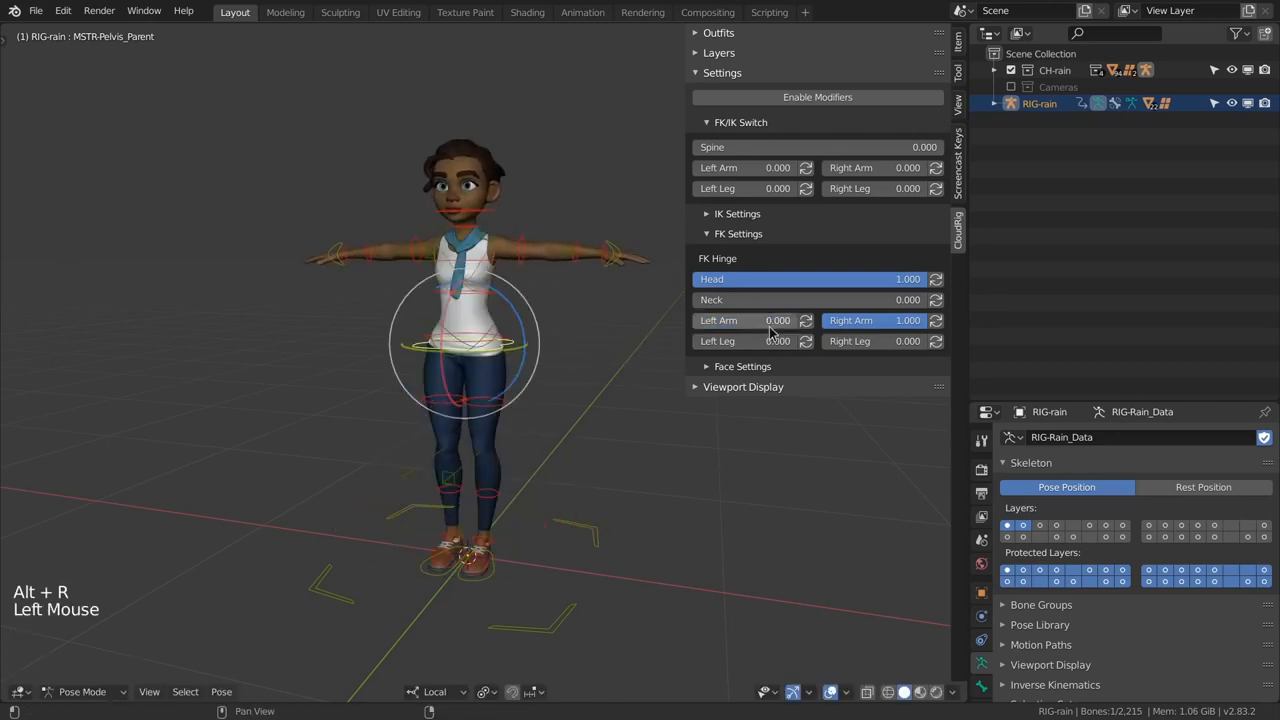
{"action": "left_click", "coordinate": [738, 233]}
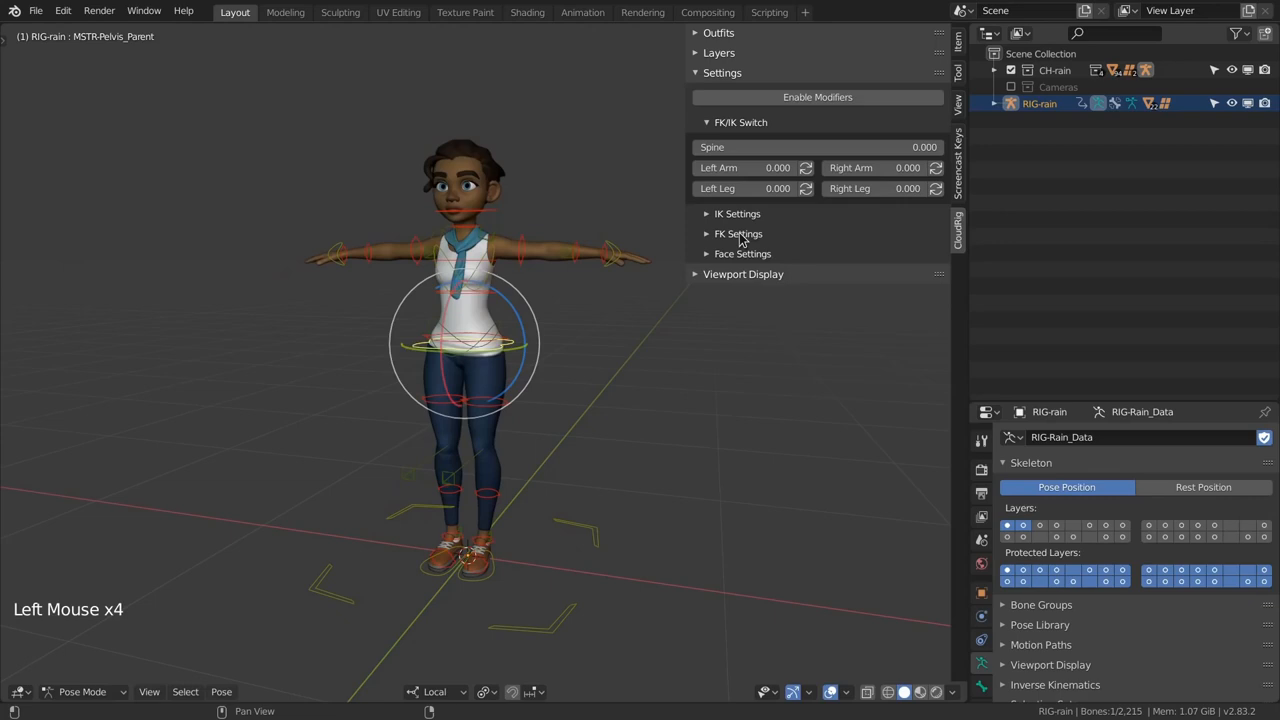
{"action": "mouse_move", "coordinate": [787, 278]}
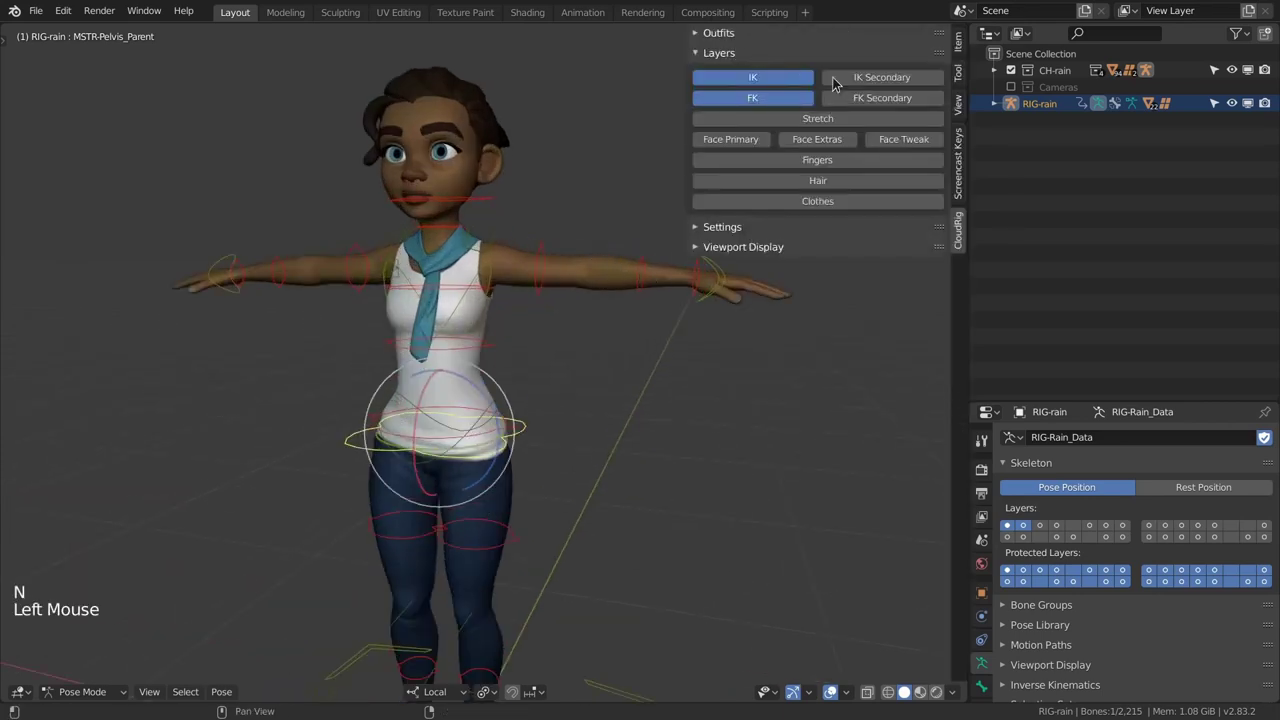
Step: Hide the CloudRig sidebar to work on the left arm's stretch controls in the viewport
{"action": "key", "text": "N"}
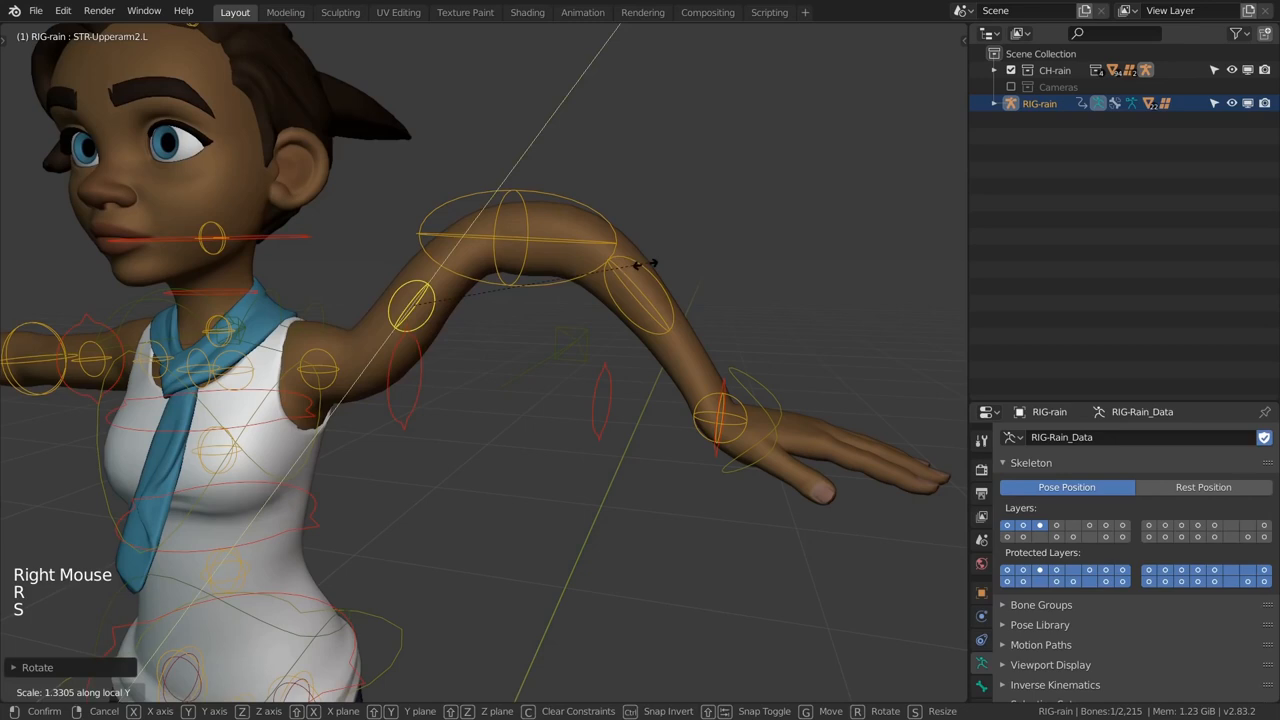
Step: Show only the finger controls and rotate the left hand's finger bones into a fist
{"action": "left_click", "coordinate": [420, 303]}
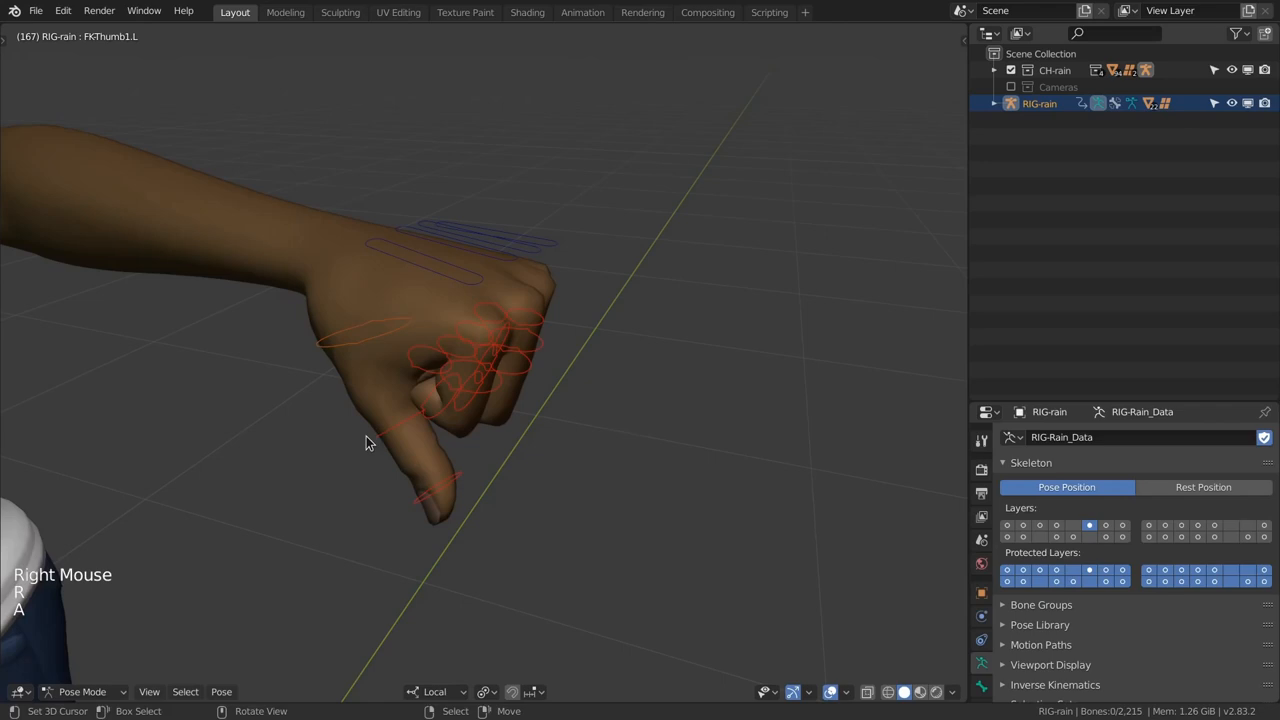
{"action": "key", "text": "r"}
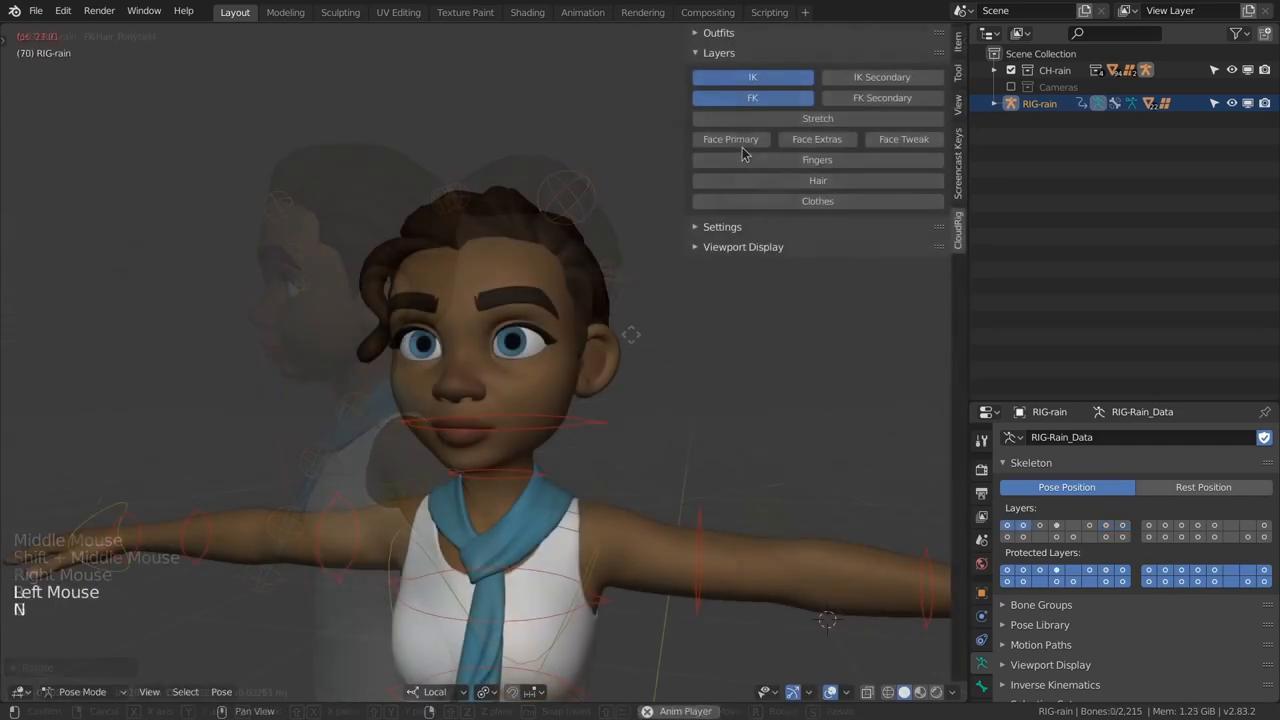
Step: Enable the Face Primary layer and pose the left lower eyelid and jaw controls
{"action": "left_click", "coordinate": [730, 139]}
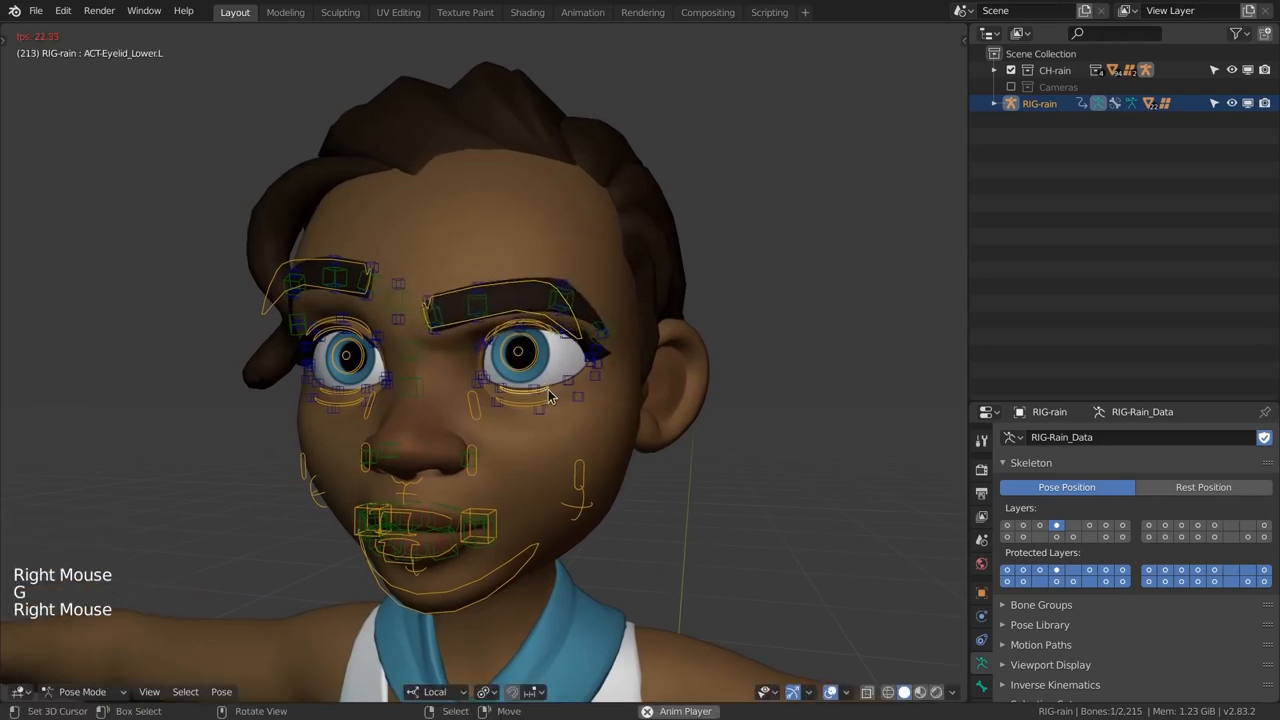
{"action": "key", "text": "r"}
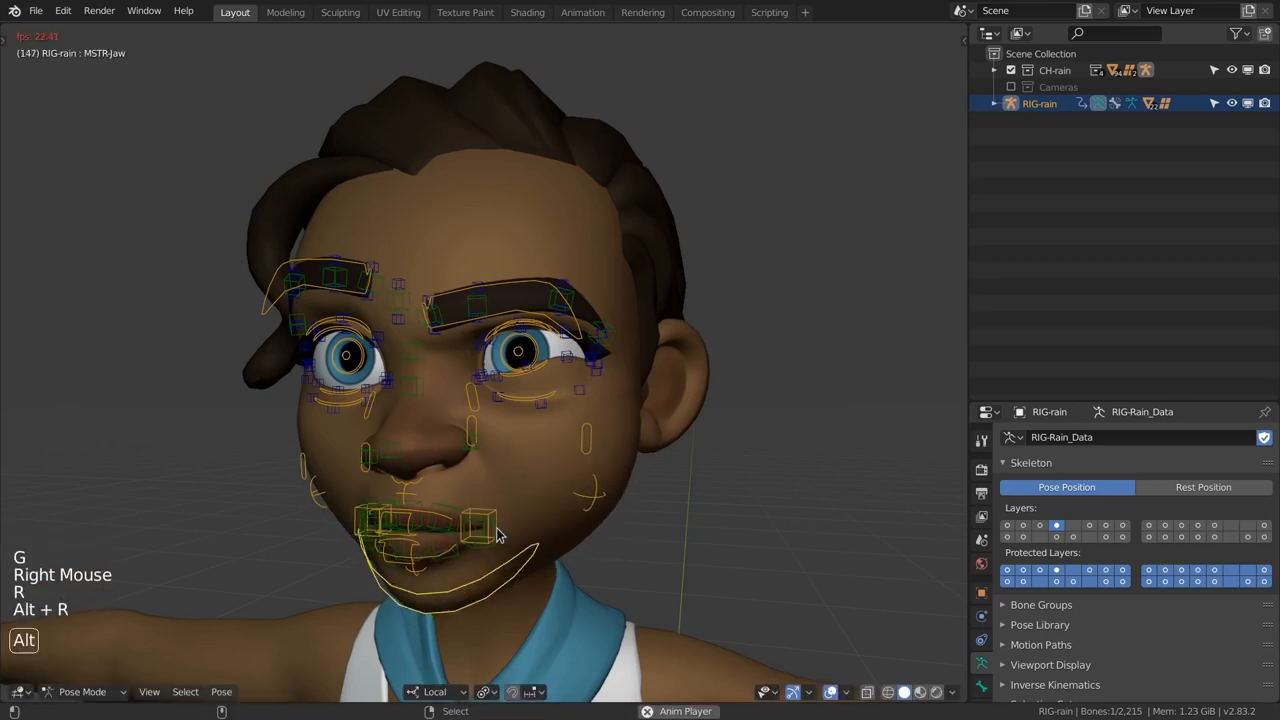
{"action": "left_click_drag", "start_coordinate": [480, 525], "coordinate": [515, 497]}
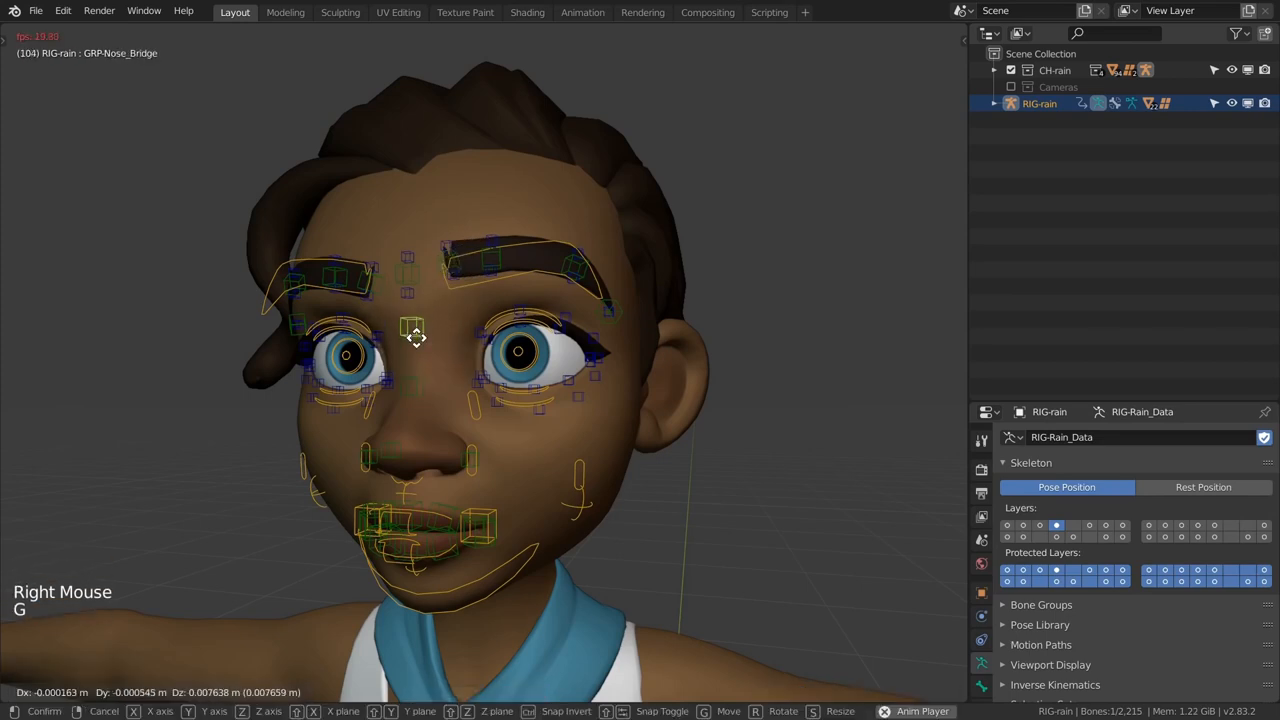
{"action": "scroll", "scroll_direction": "up", "scroll_amount": 3}
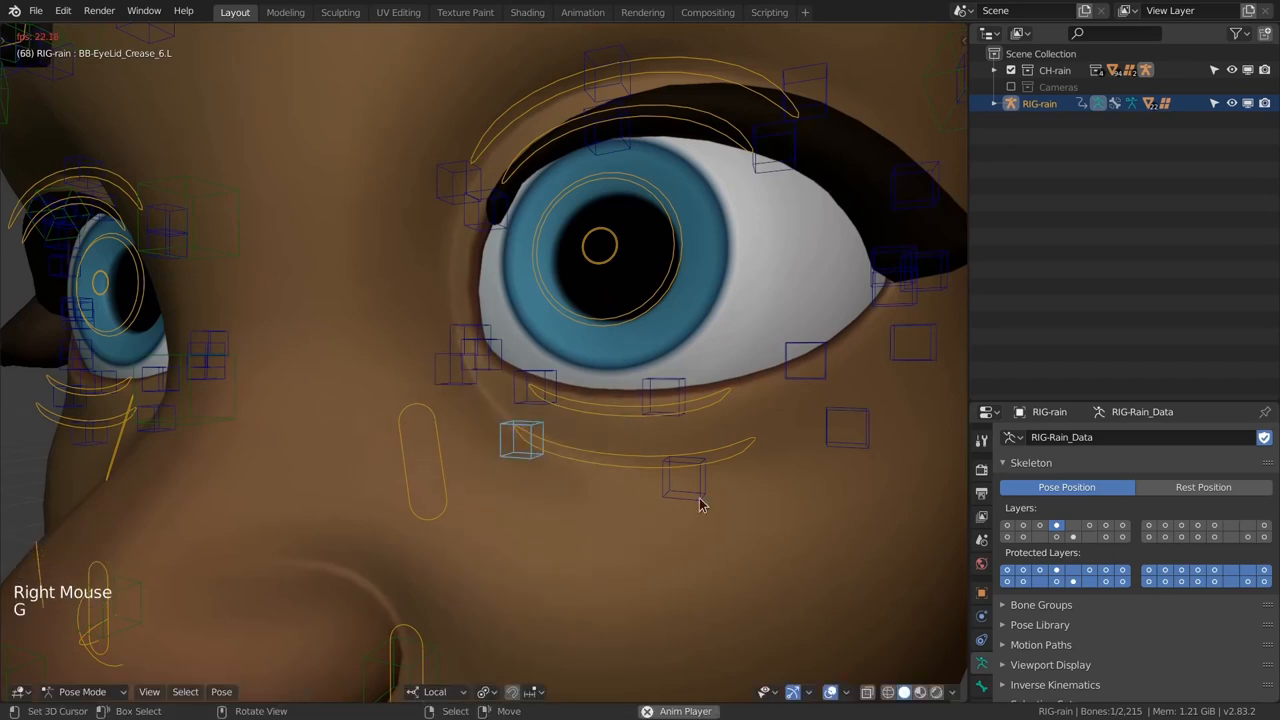
{"action": "scroll", "scroll_direction": "down", "scroll_amount": 3}
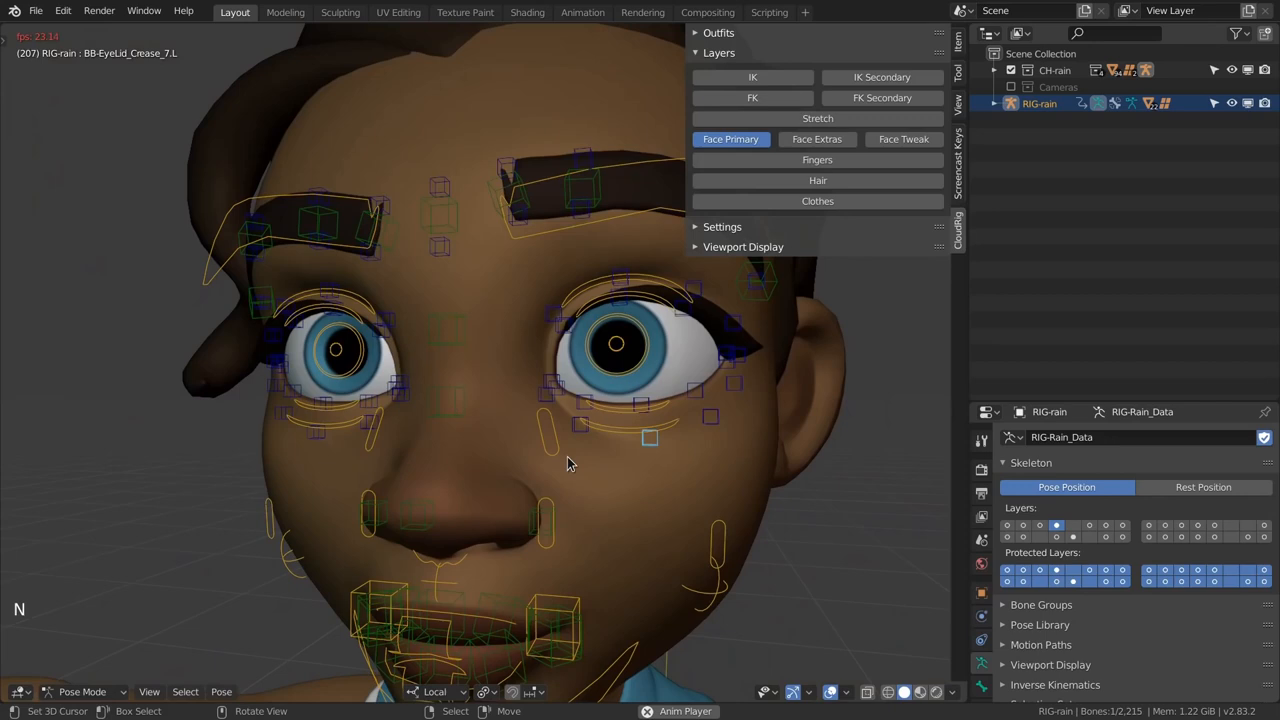
Step: Switch to the Face Extras layer and scale the extra face deformer controls
{"action": "left_click", "coordinate": [817, 139]}
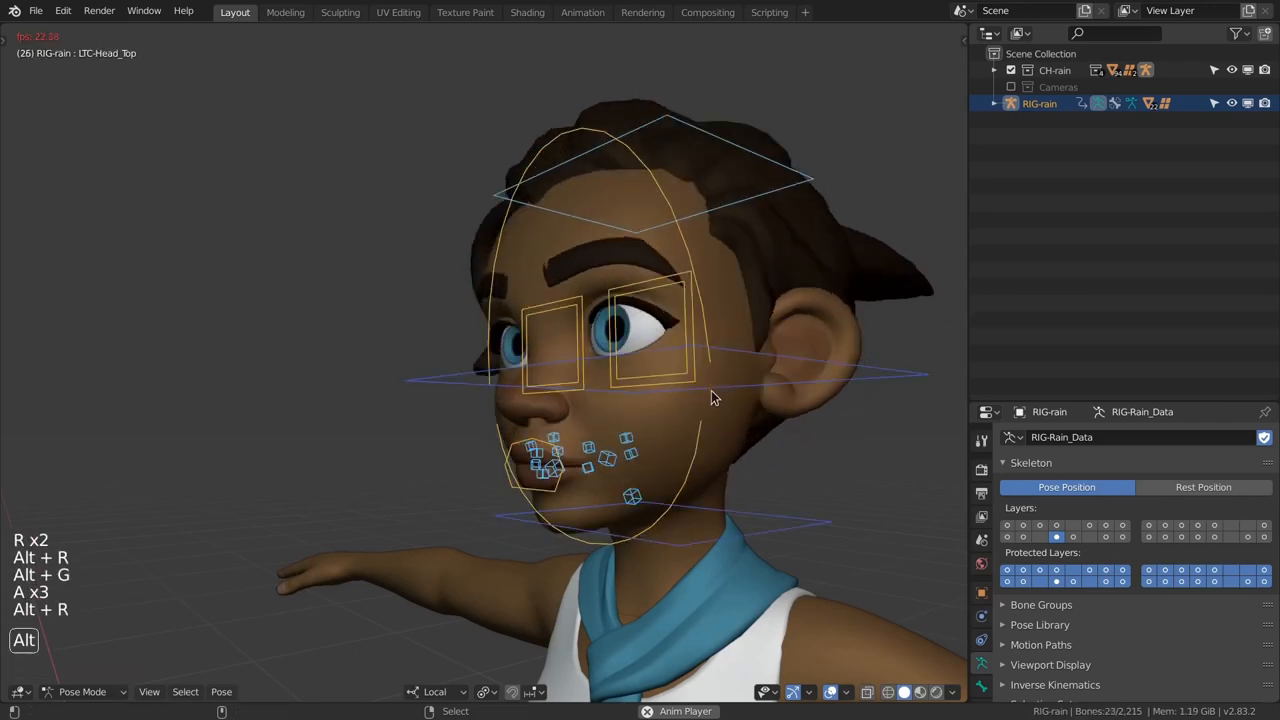
{"action": "key", "text": "s"}
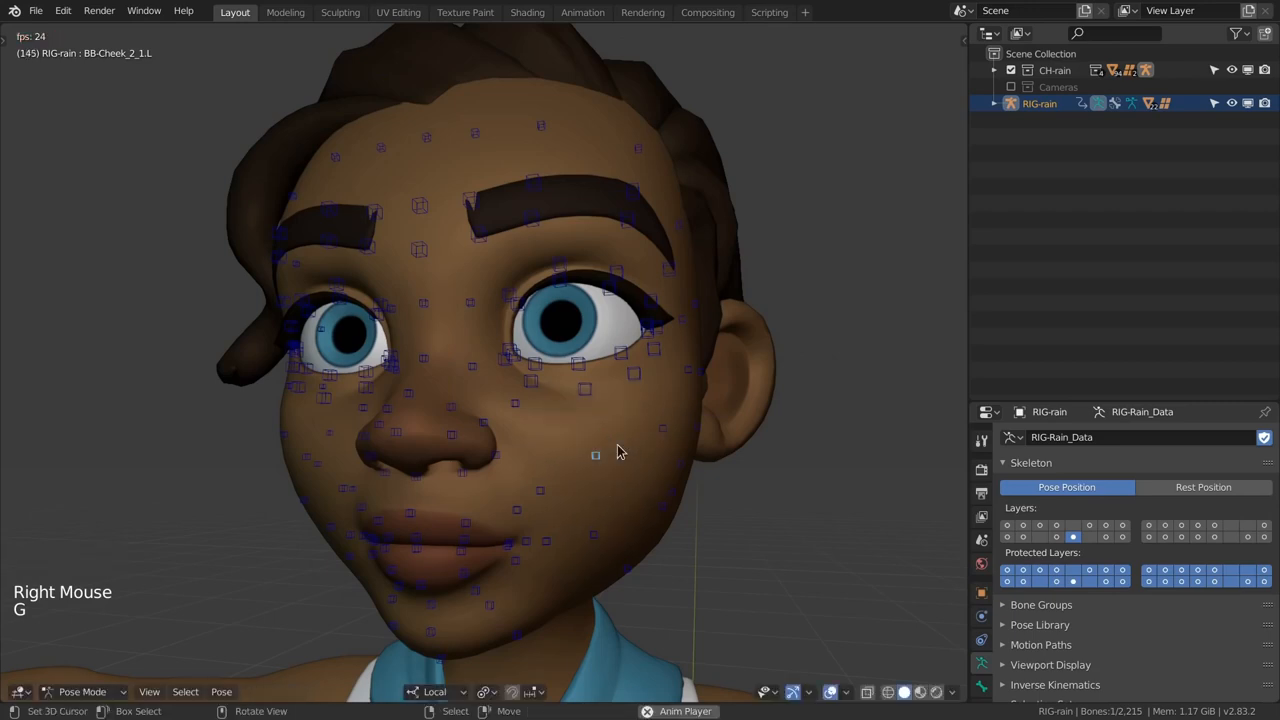
Step: Reopen the CloudRig sidebar, enable Eye Dots under Outfits, and expand the rig settings section
{"action": "key", "text": "N"}
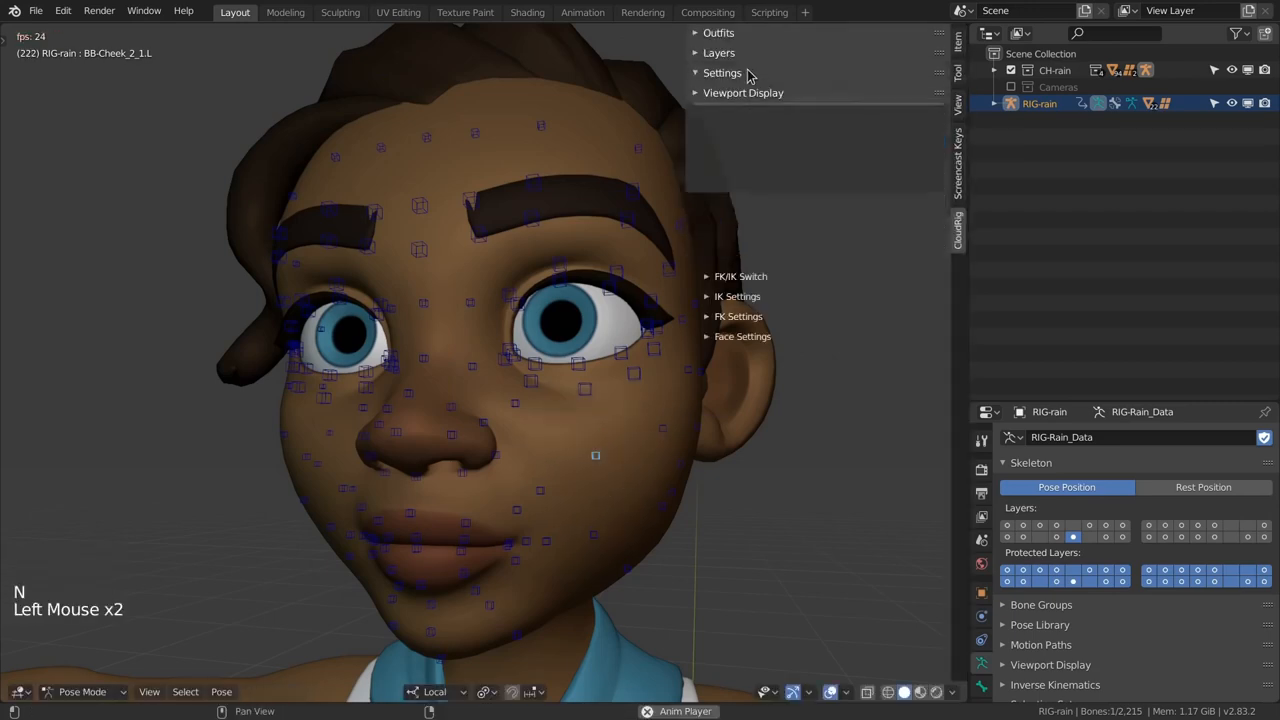
{"action": "left_click", "coordinate": [719, 32]}
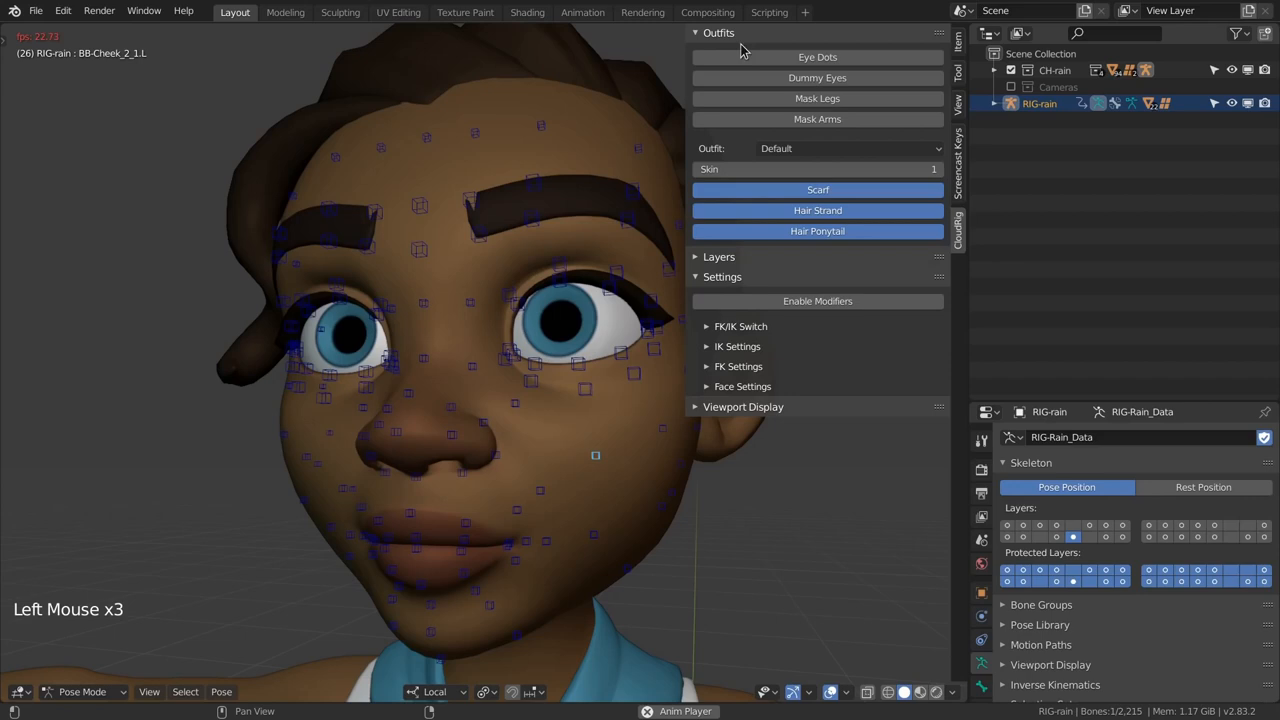
{"action": "left_click", "coordinate": [713, 257]}
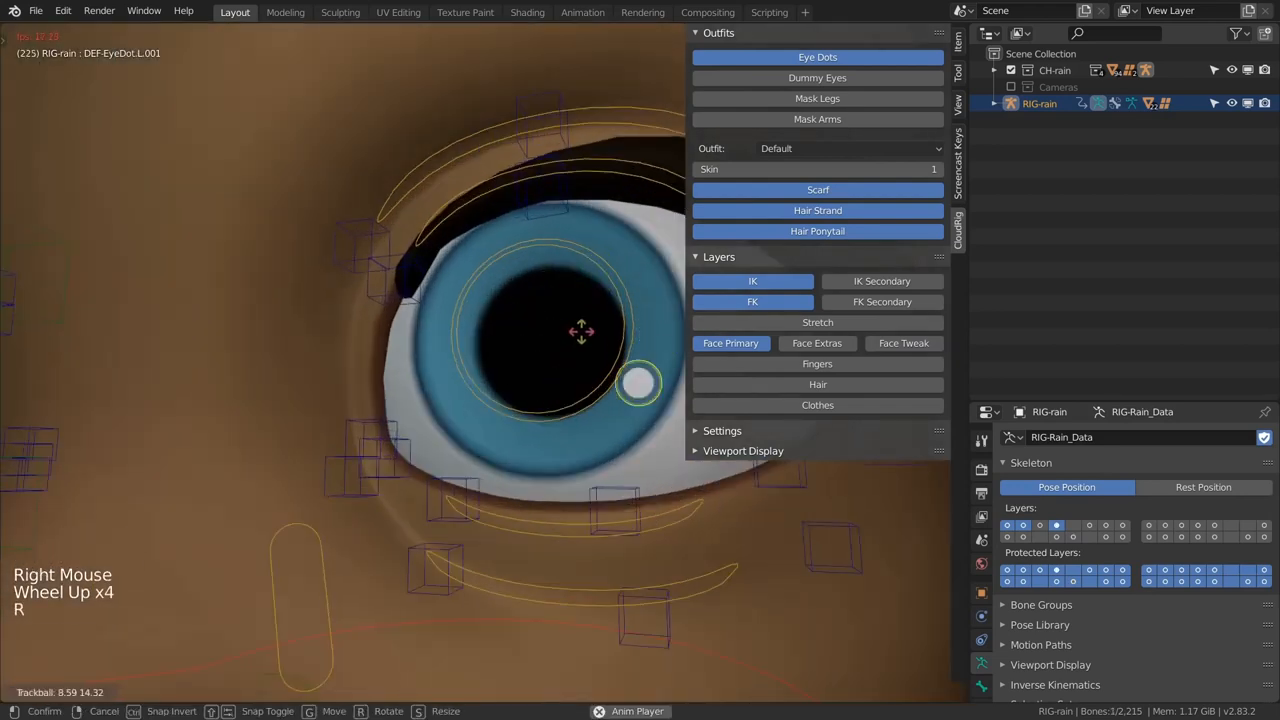
{"action": "scroll", "scroll_direction": "down", "scroll_amount": 3}
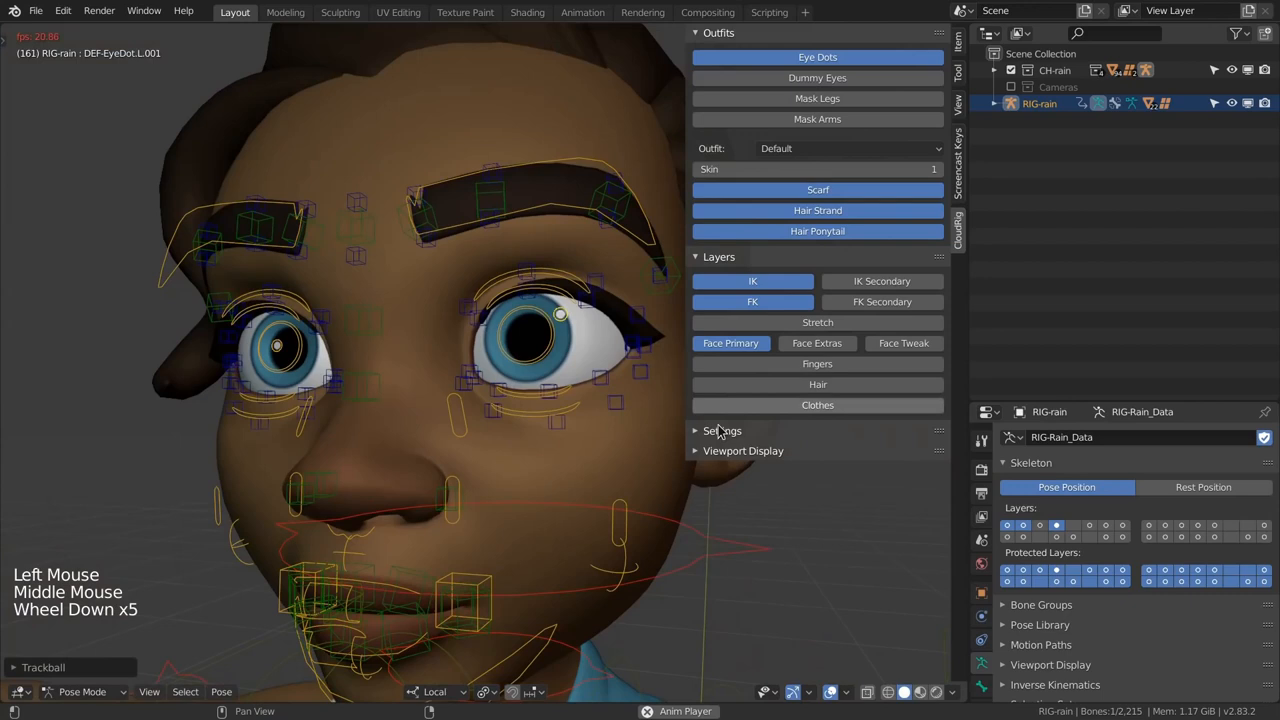
{"action": "left_click", "coordinate": [717, 430]}
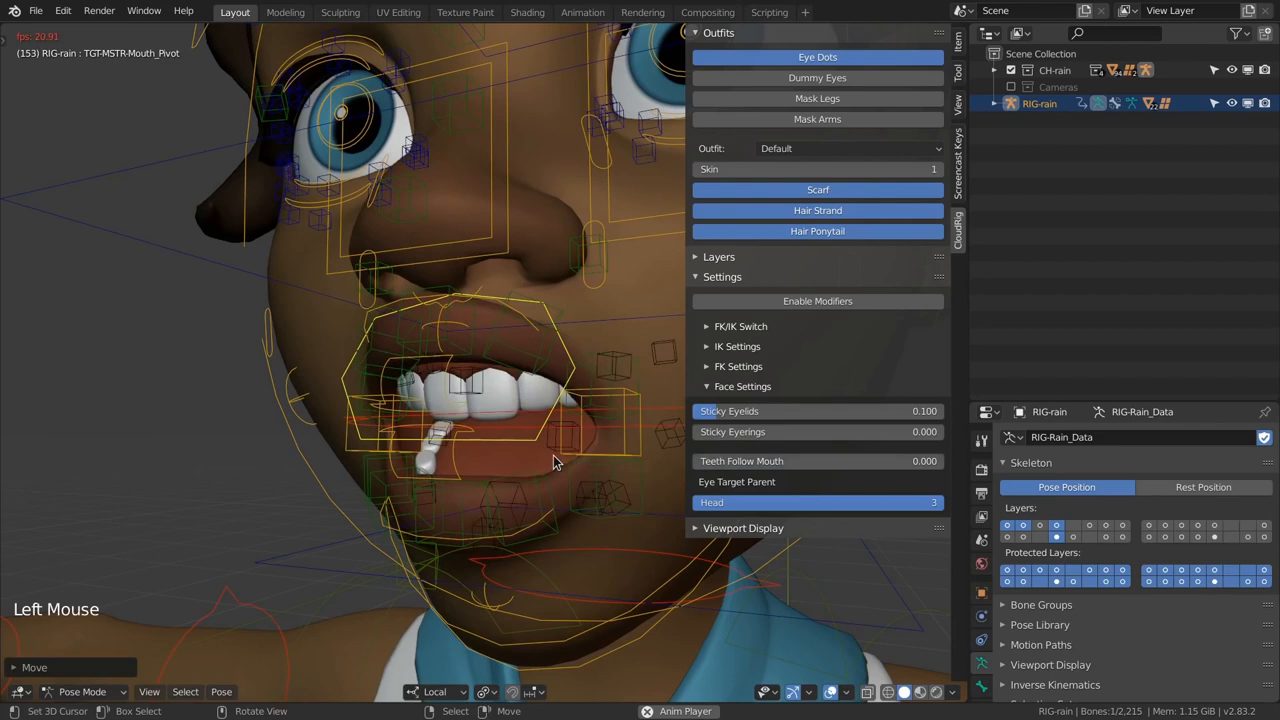
Step: Scroll the face settings and move the eye target to test eyelid following
{"action": "scroll", "scroll_direction": "down", "scroll_amount": 3}
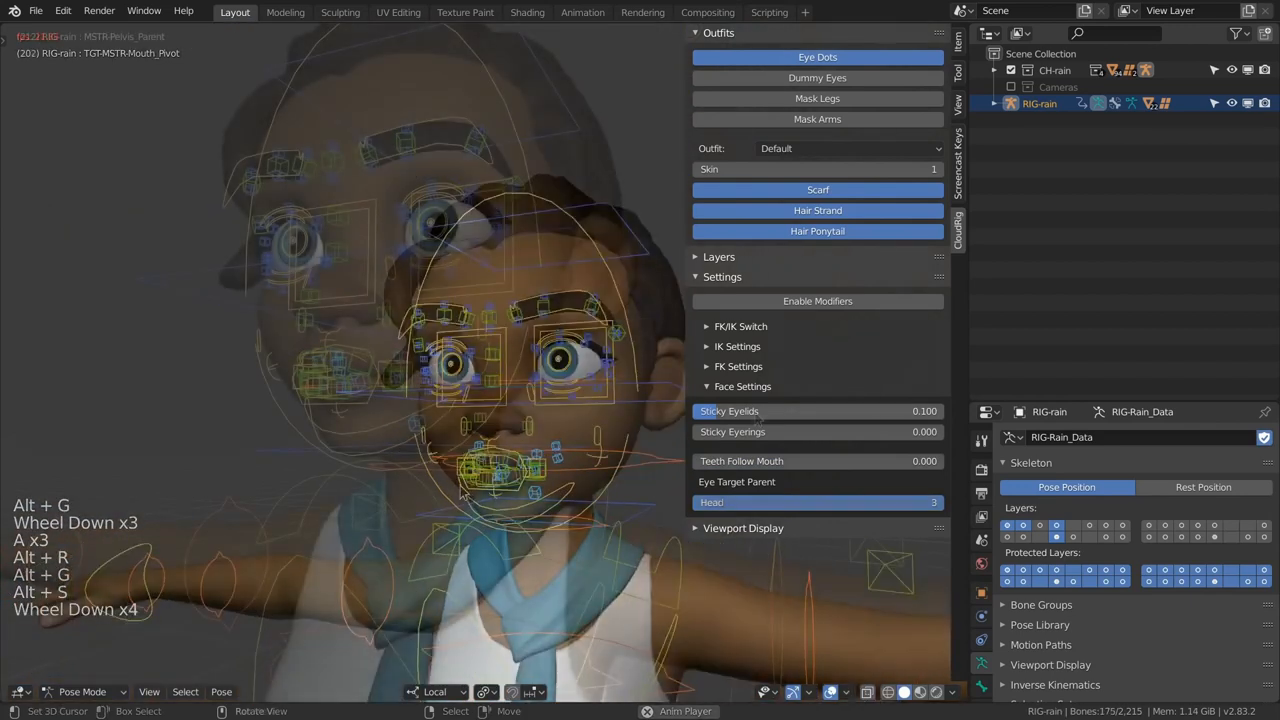
{"action": "scroll", "scroll_direction": "down", "scroll_amount": 3}
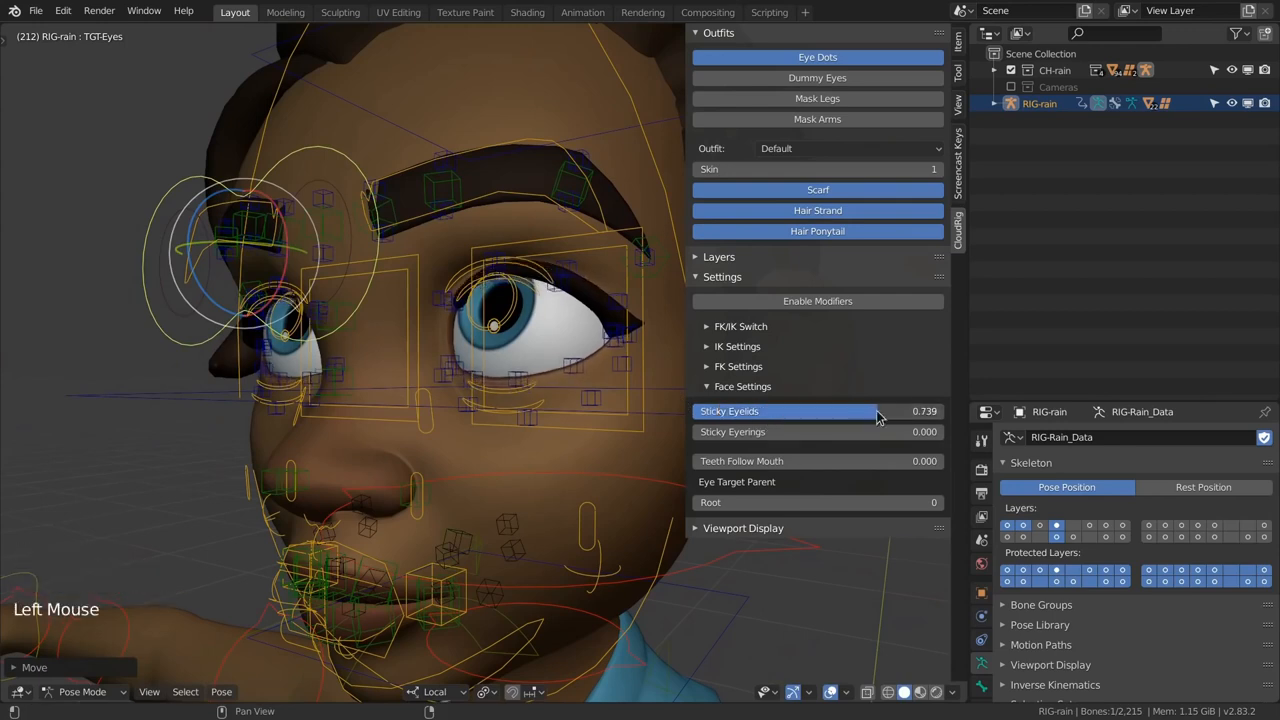
{"action": "key", "text": "g"}
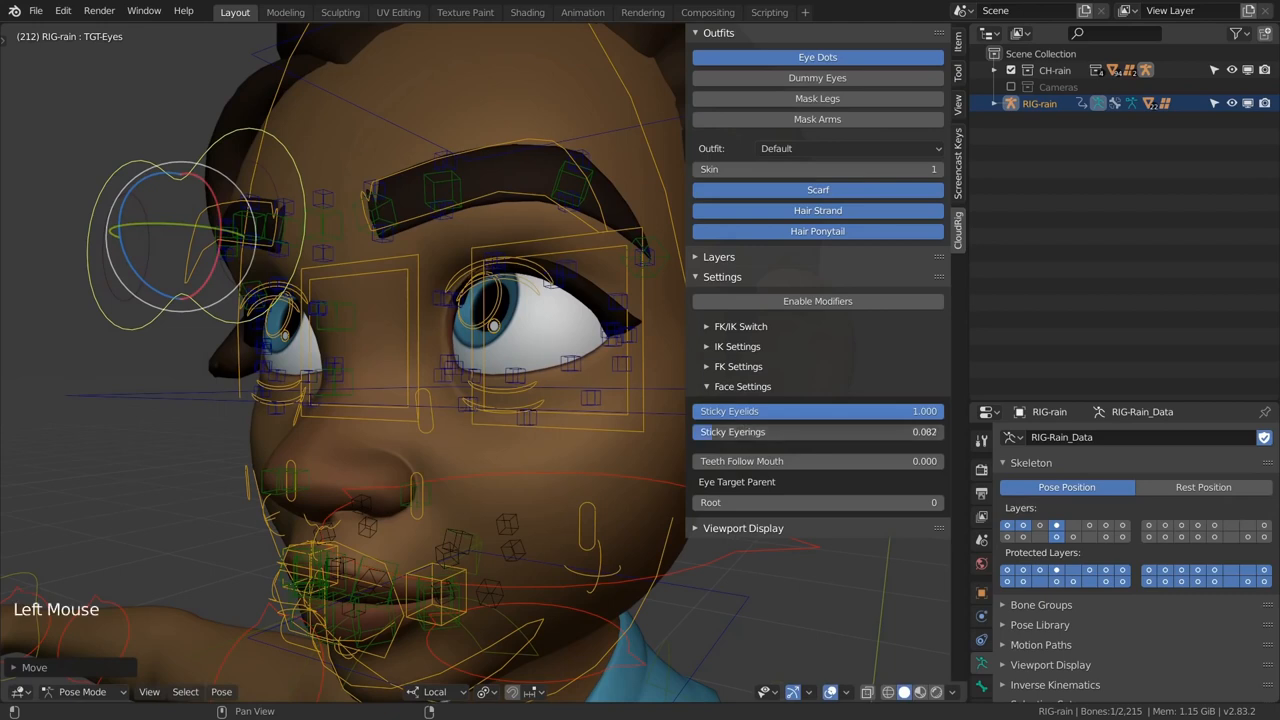
Step: Raise Sticky Eyerings to about 0.641, then hide the rig settings panel
{"action": "left_click_drag", "start_coordinate": [750, 431], "coordinate": [850, 431]}
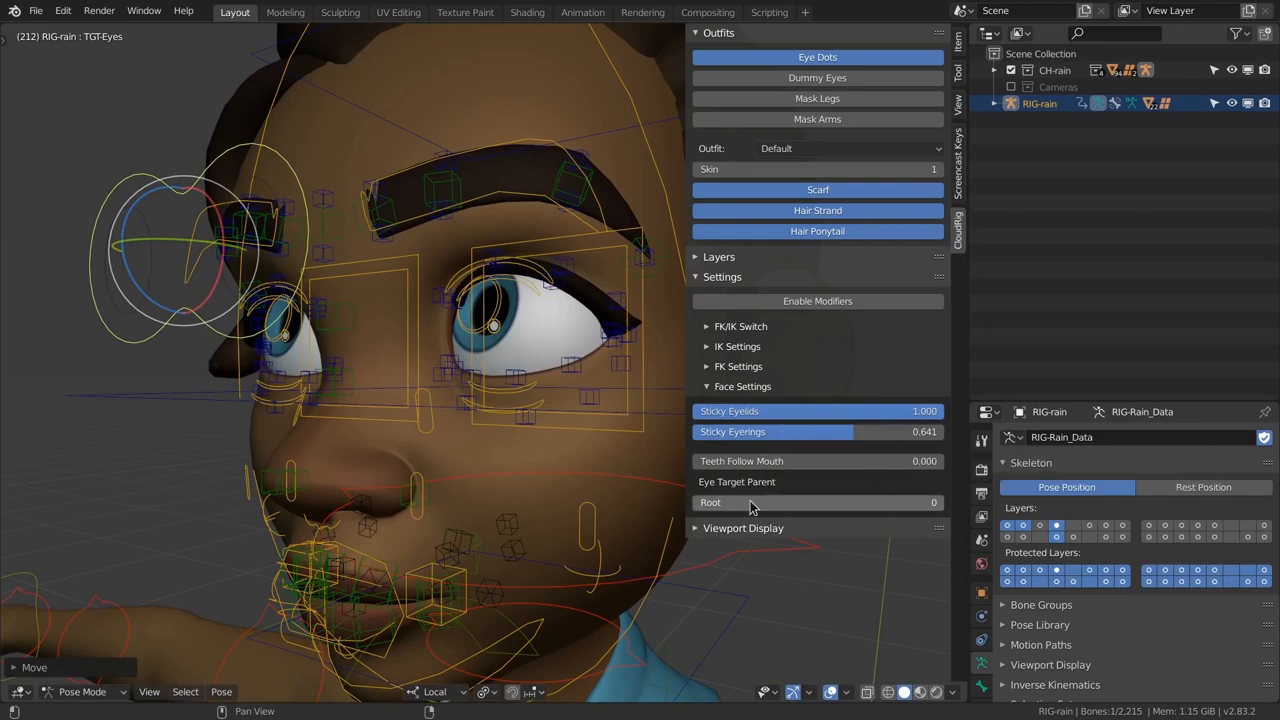
{"action": "scroll", "scroll_direction": "down", "scroll_amount": 3}
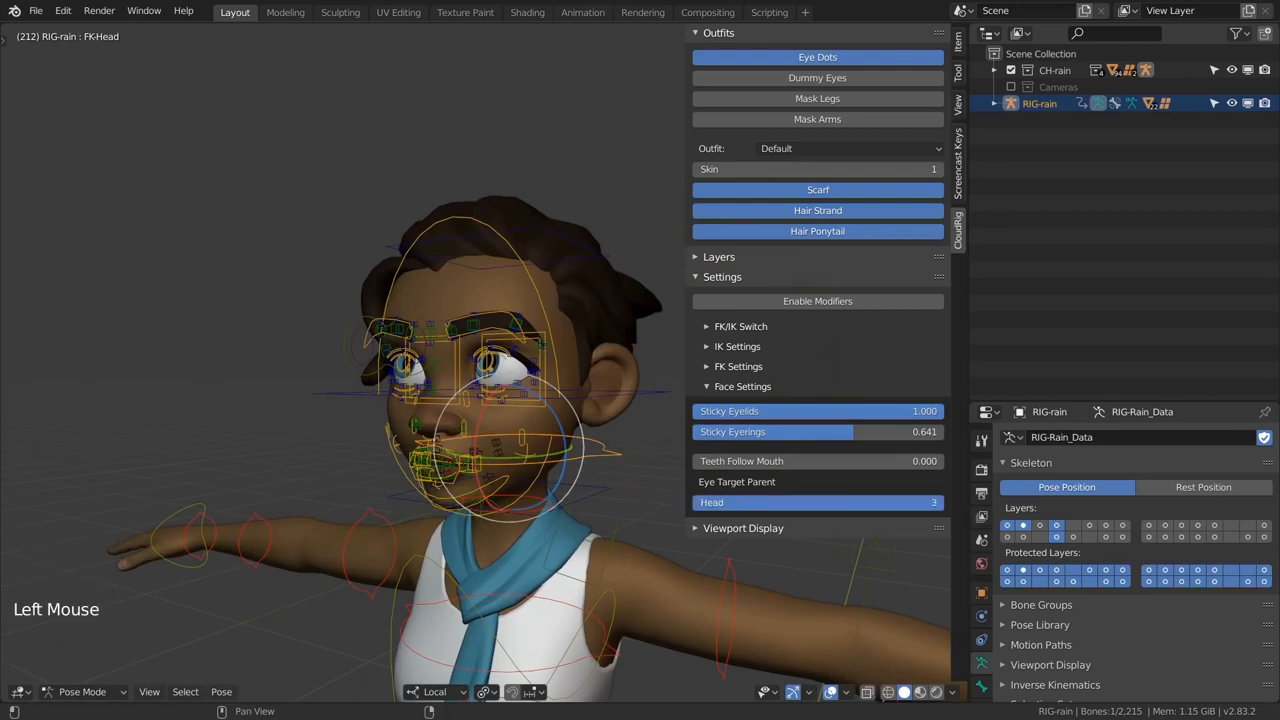
{"action": "key", "text": "r"}
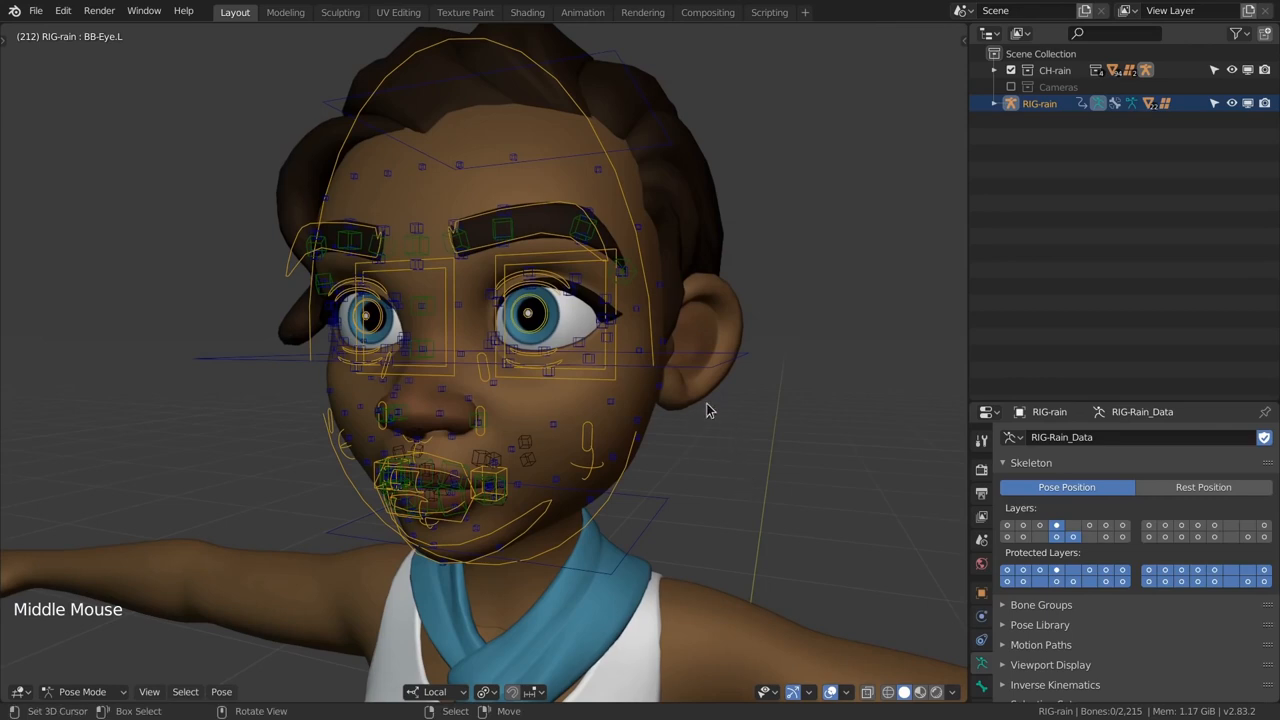
Step: Orbit the view to face Rain's head straight on
{"action": "left_click_drag", "start_coordinate": [710, 410], "coordinate": [700, 373]}
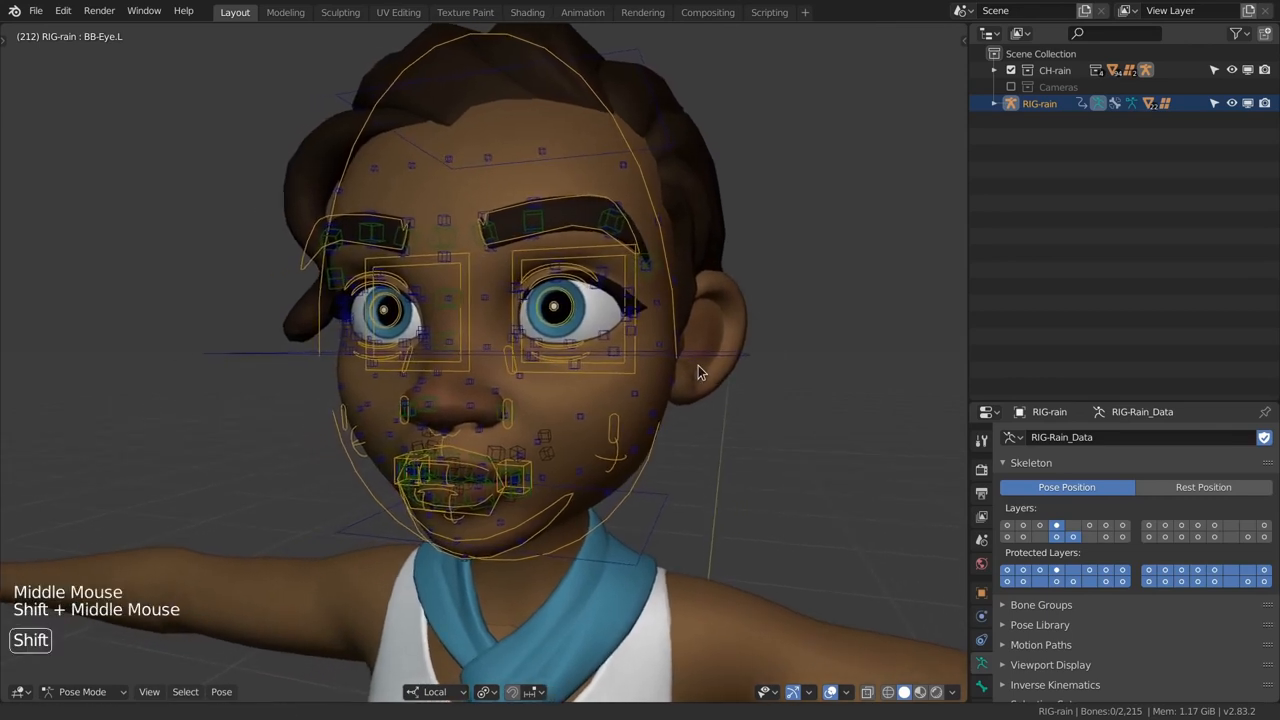